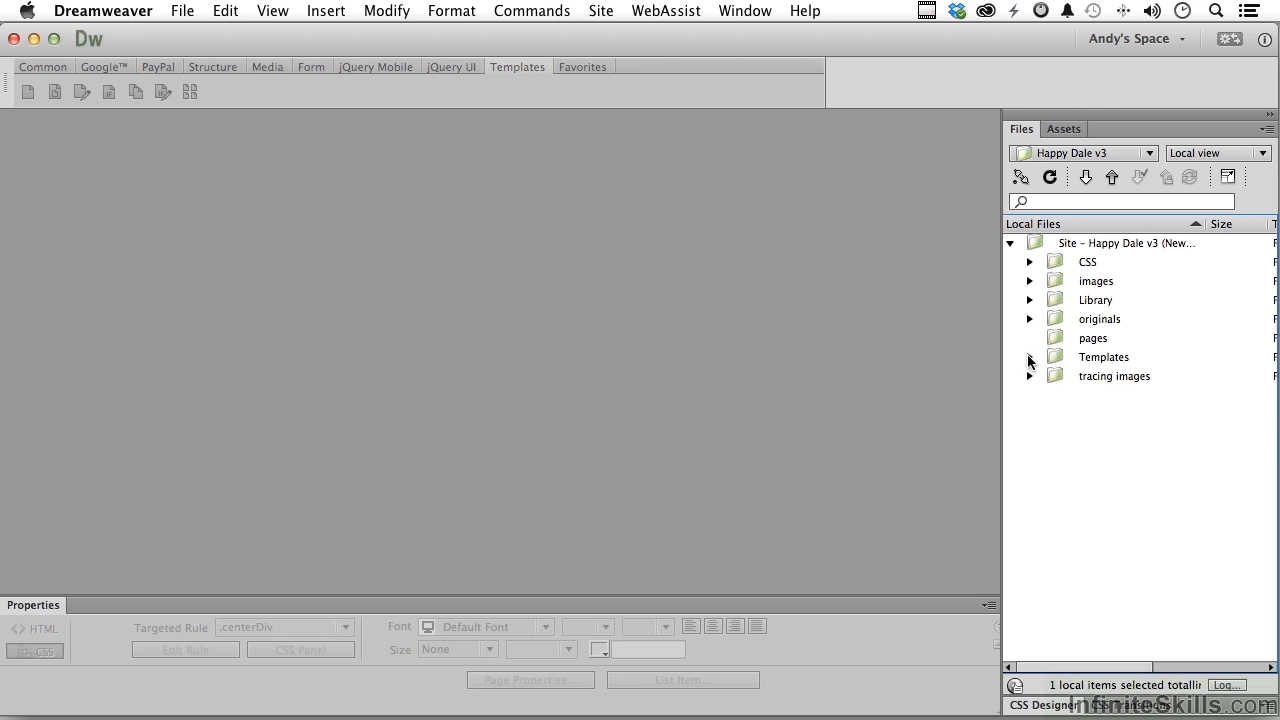
# Open mainHeading.dwt from the site's Templates folder in the Files panel
pyautogui.click(1028, 356)
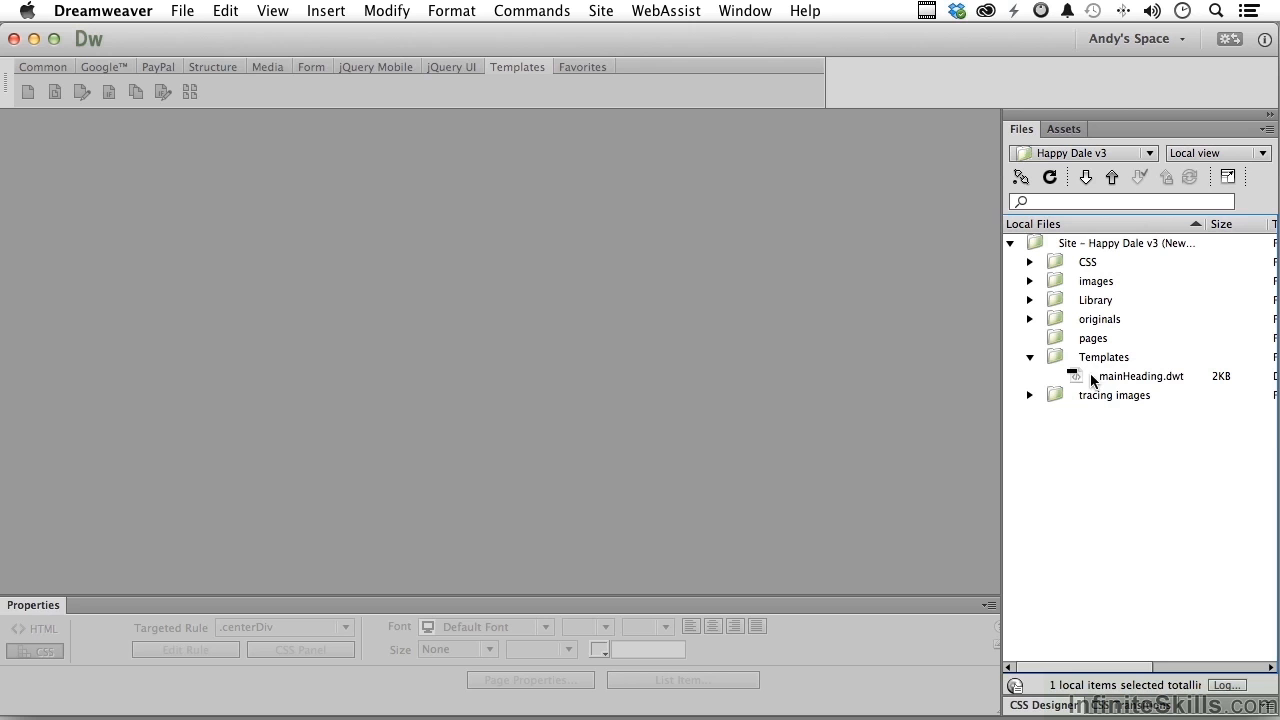
pyautogui.doubleClick(1140, 376)
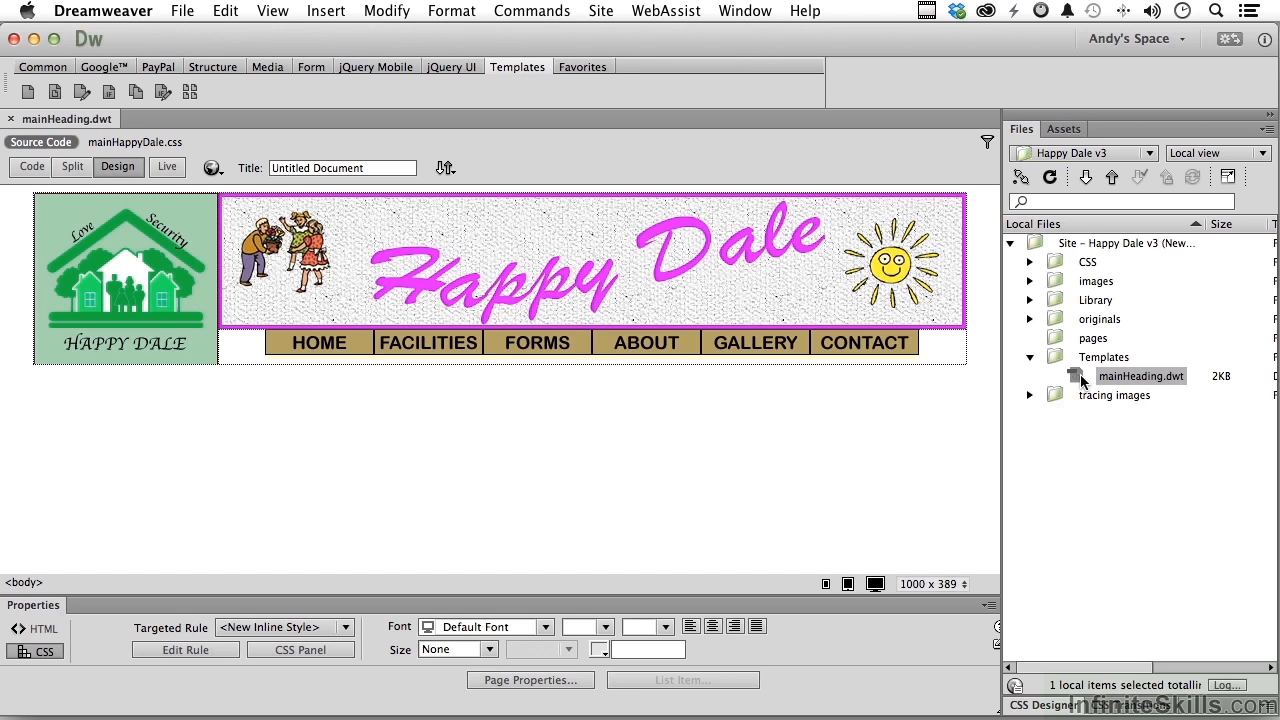
pyautogui.moveTo(356, 12)
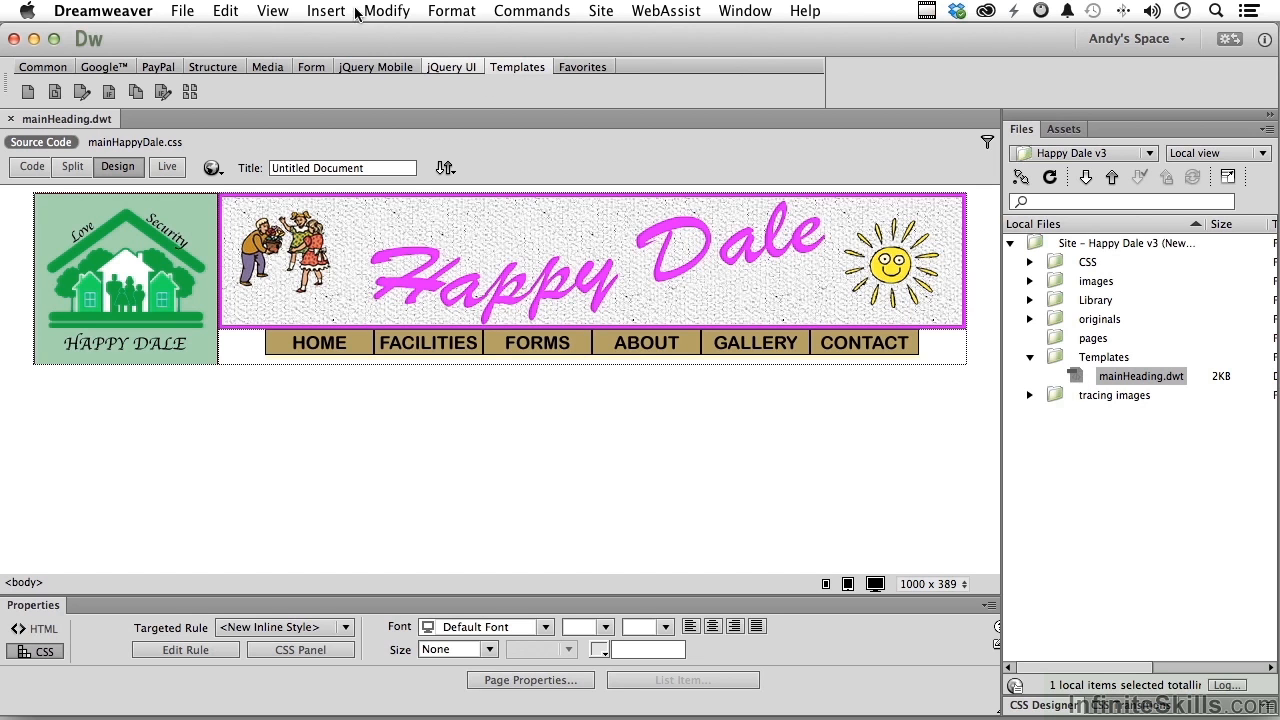
# Save the template as mainBody.dwt, accepting the no-editable-regions warning
pyautogui.click(182, 12)
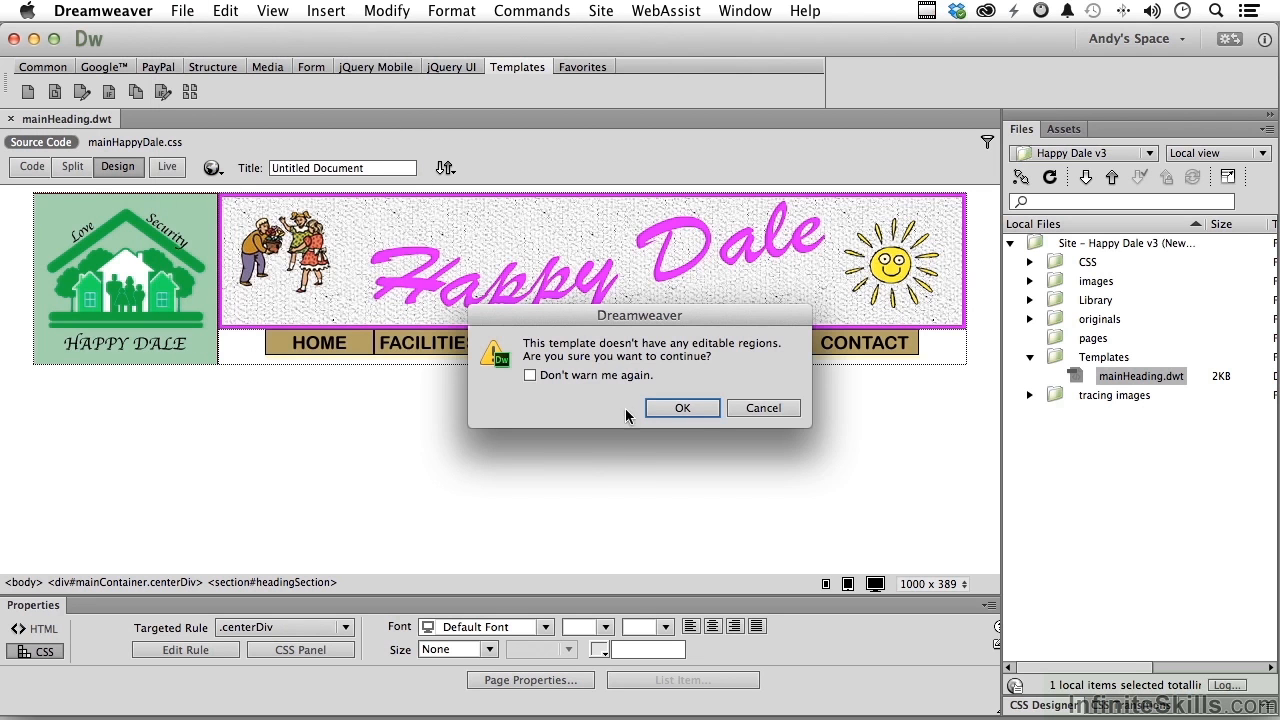
pyautogui.moveTo(716, 372)
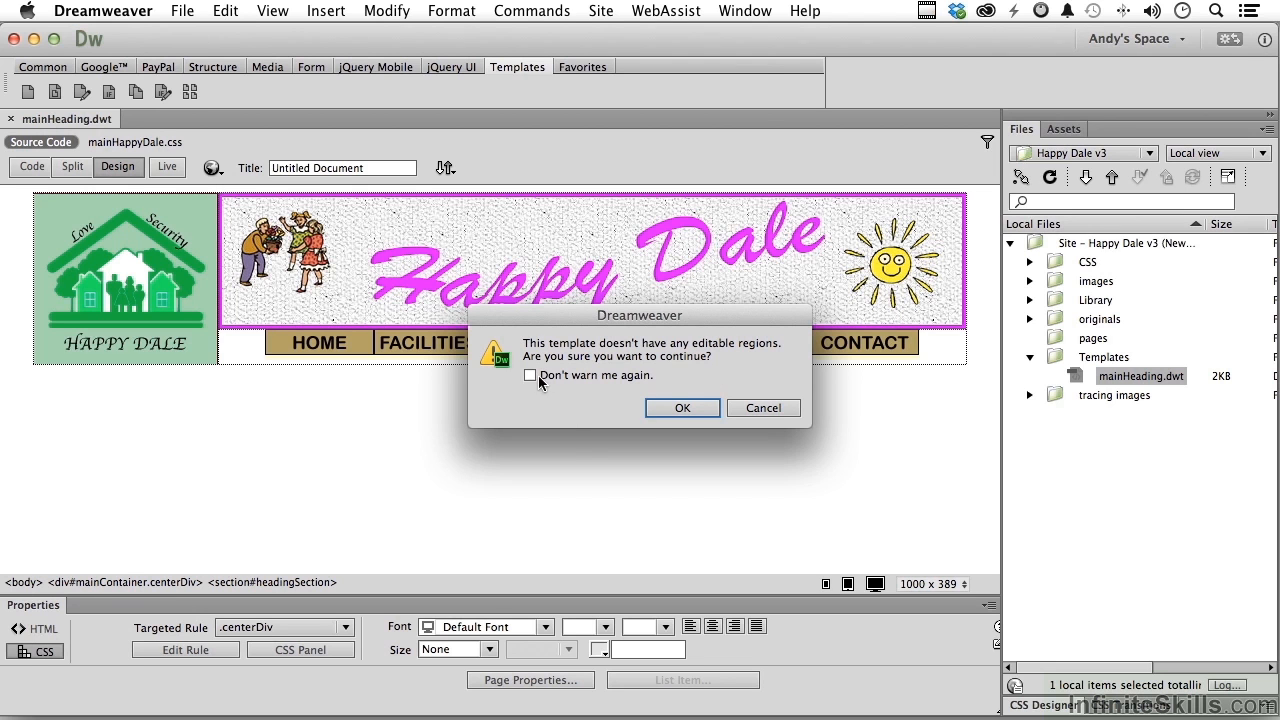
pyautogui.moveTo(600, 414)
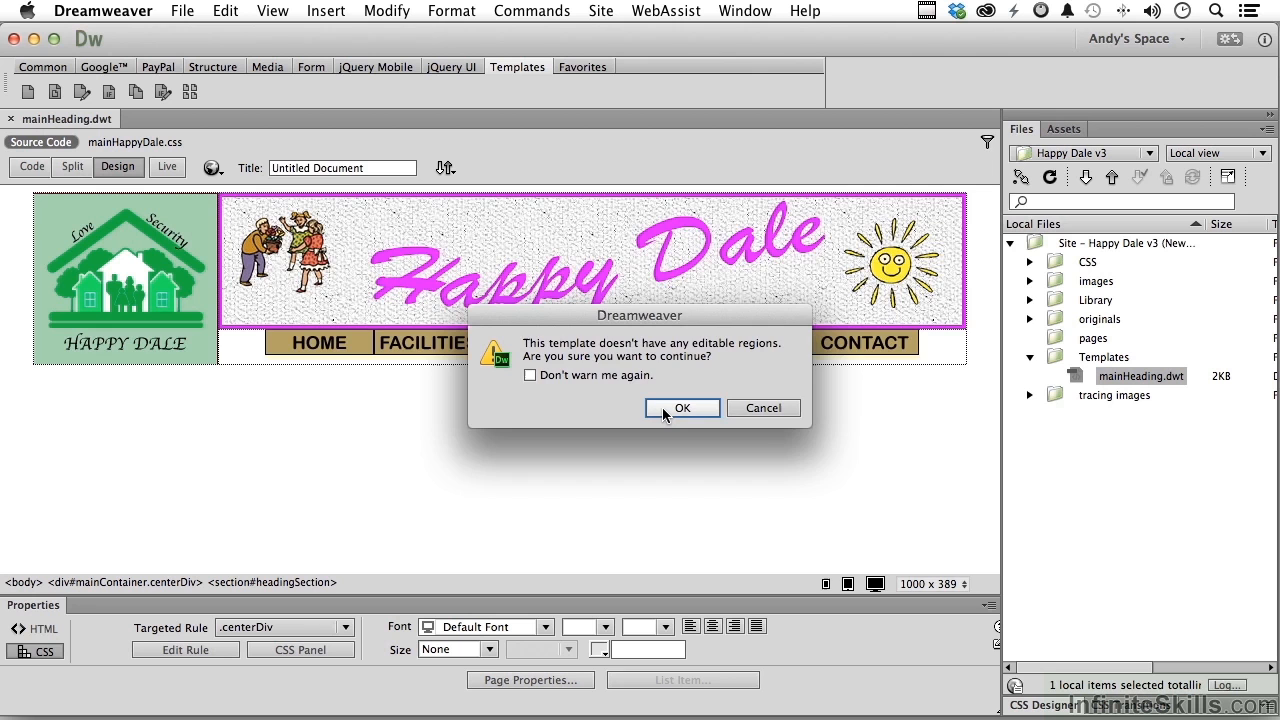
pyautogui.click(682, 408)
pyautogui.write('mainBody.dwt')
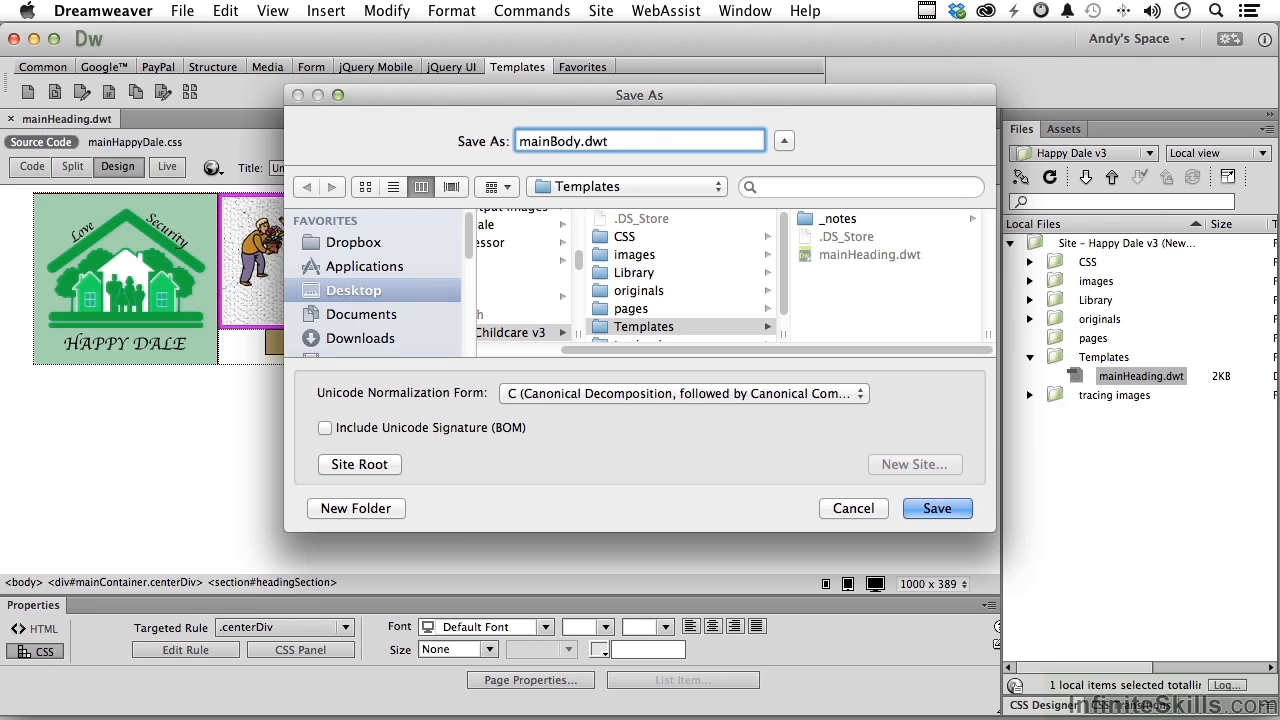
pyautogui.moveTo(572, 192)
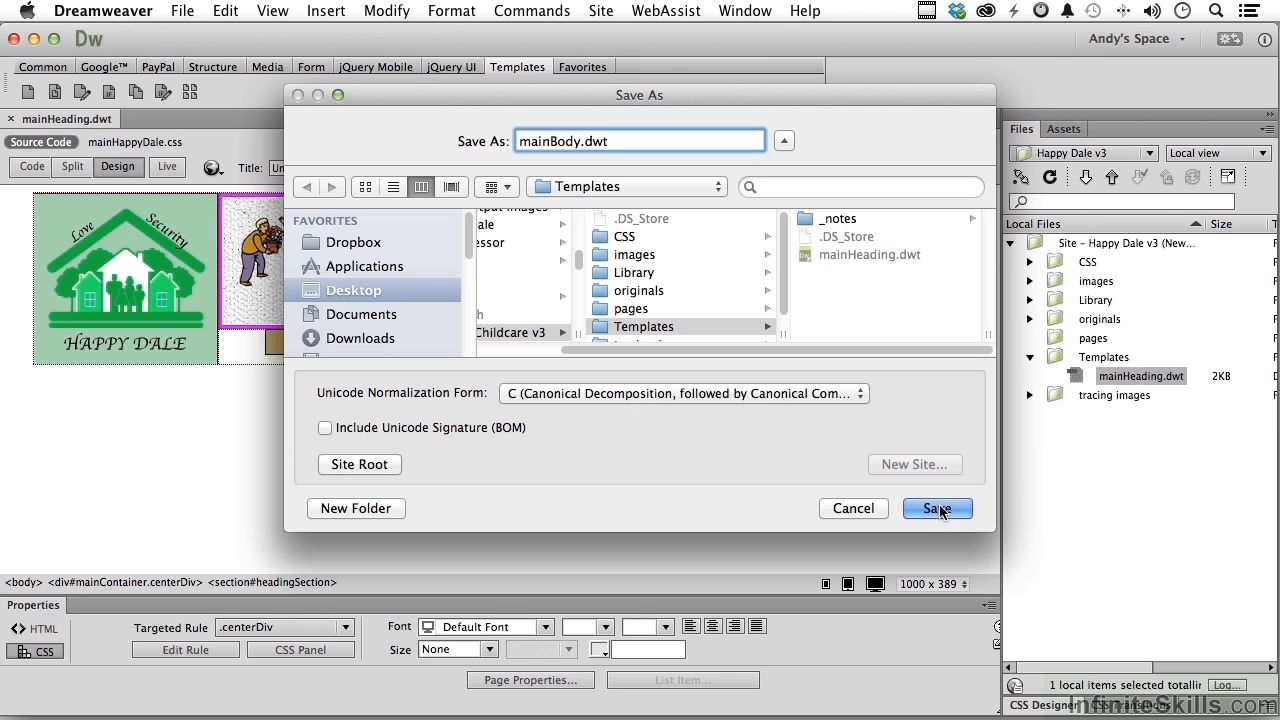
pyautogui.click(936, 508)
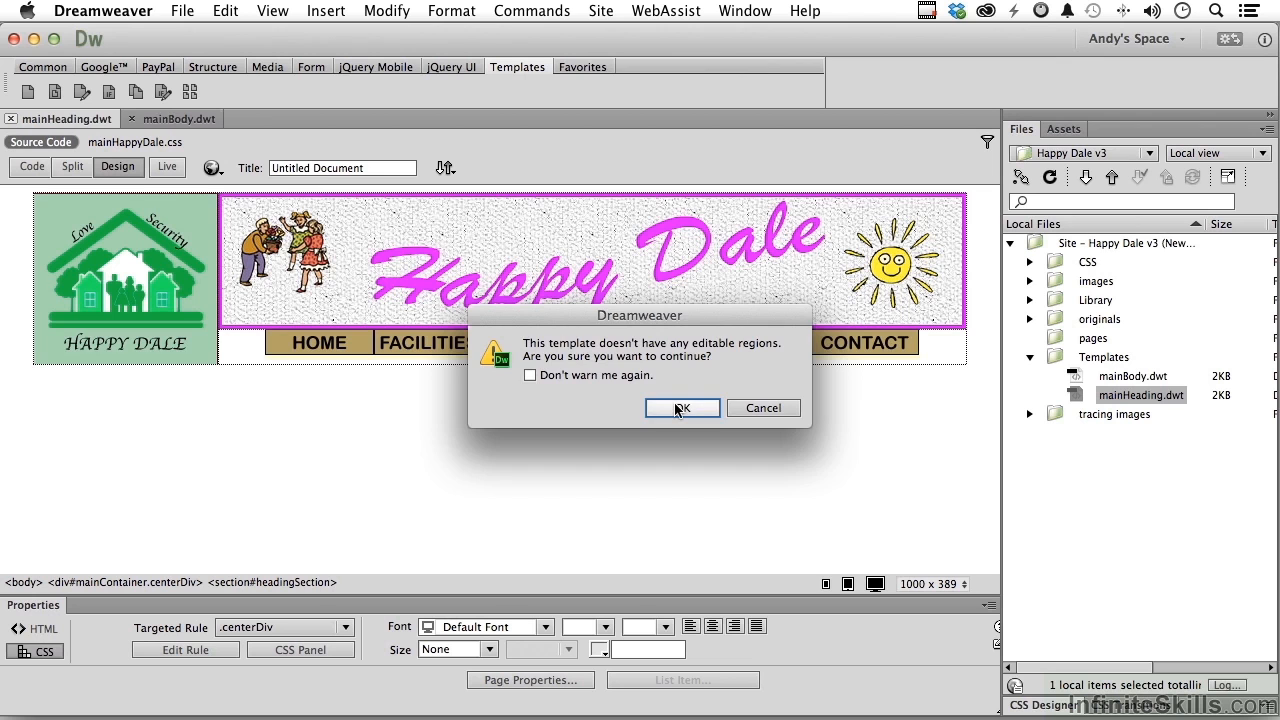
# Dismiss the editable-regions warning and switch mainBody.dwt to Split view
pyautogui.click(680, 408)
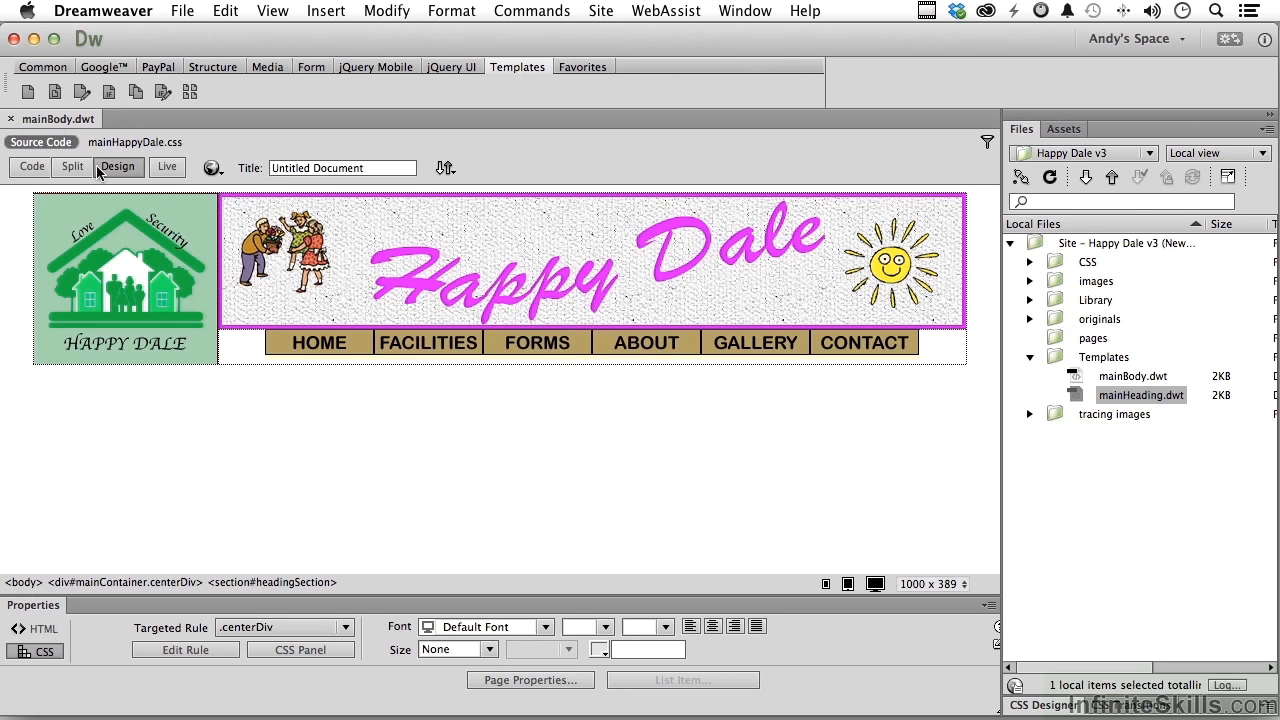
pyautogui.click(72, 166)
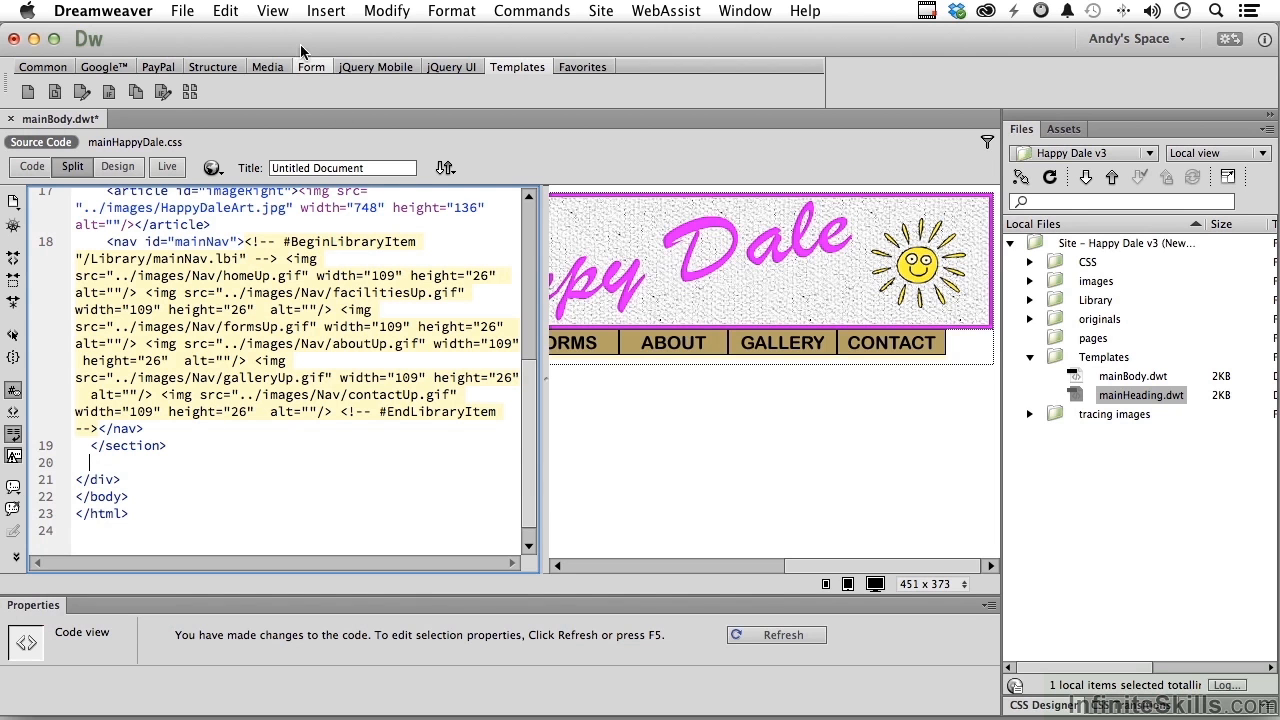
# Insert a section with ID contentSection after the heading and clear its placeholder text
pyautogui.click(212, 66)
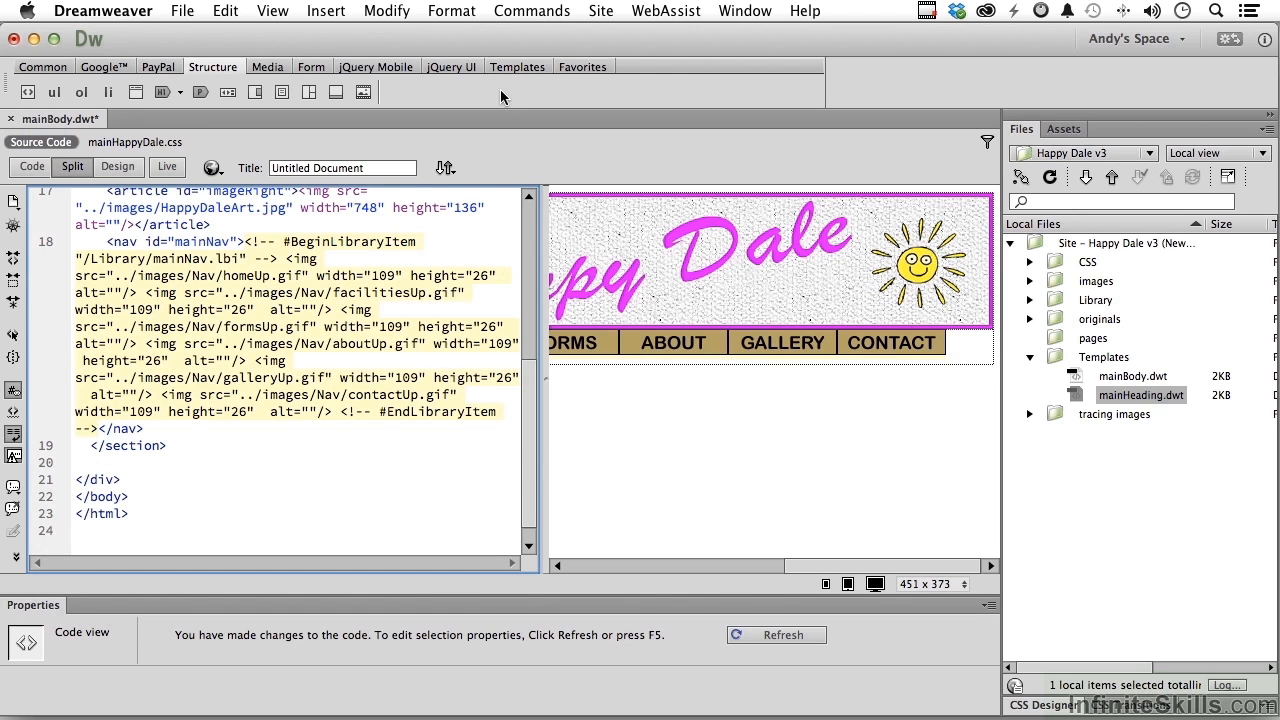
pyautogui.moveTo(308, 92)
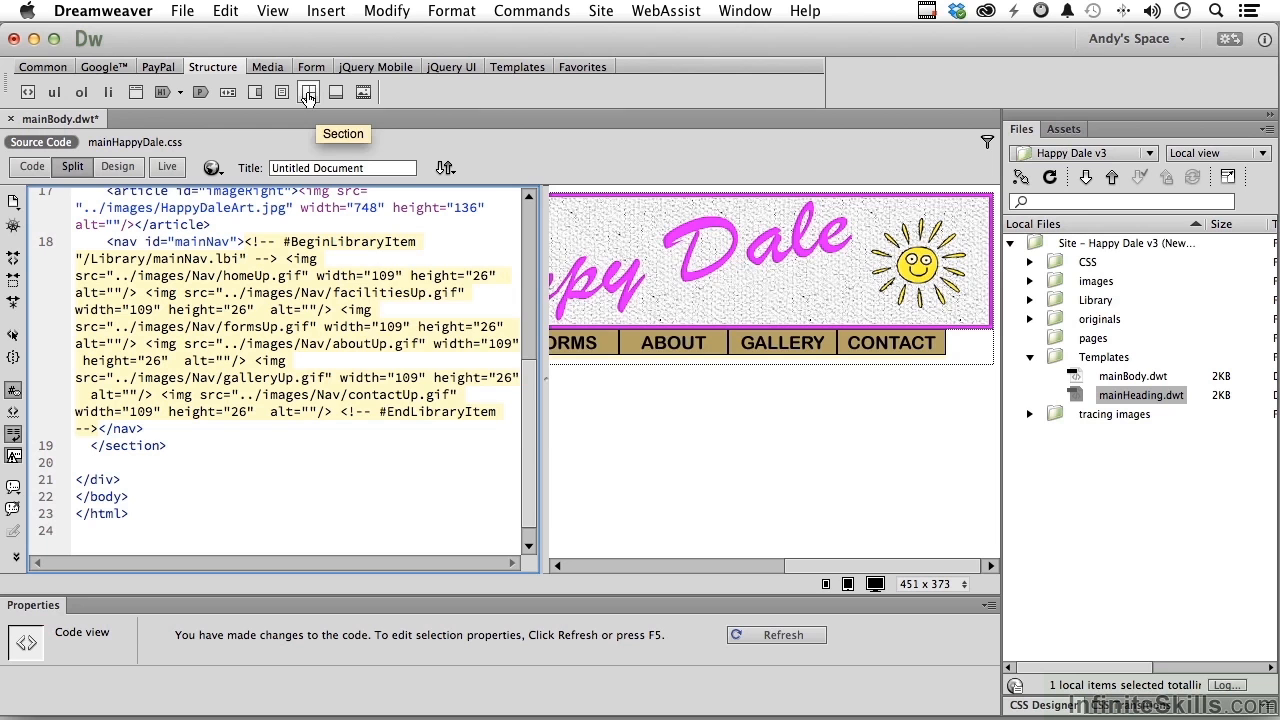
pyautogui.click(308, 92)
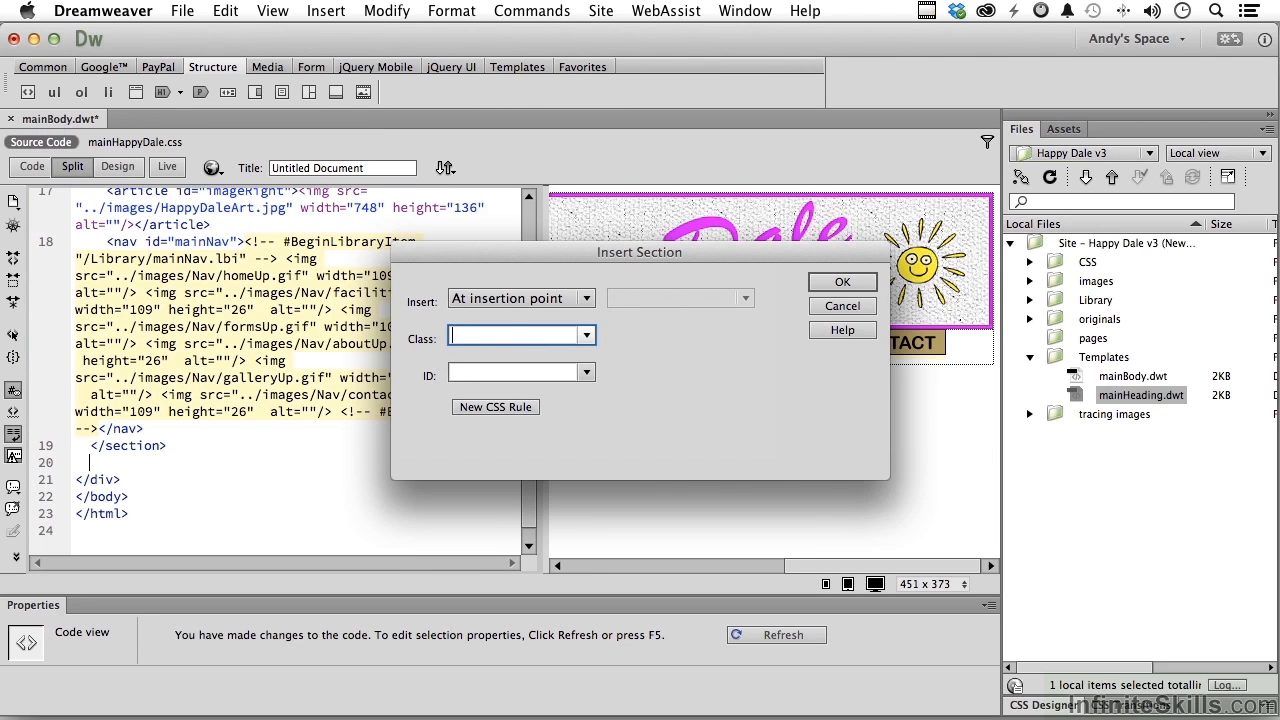
pyautogui.write('contentSection')
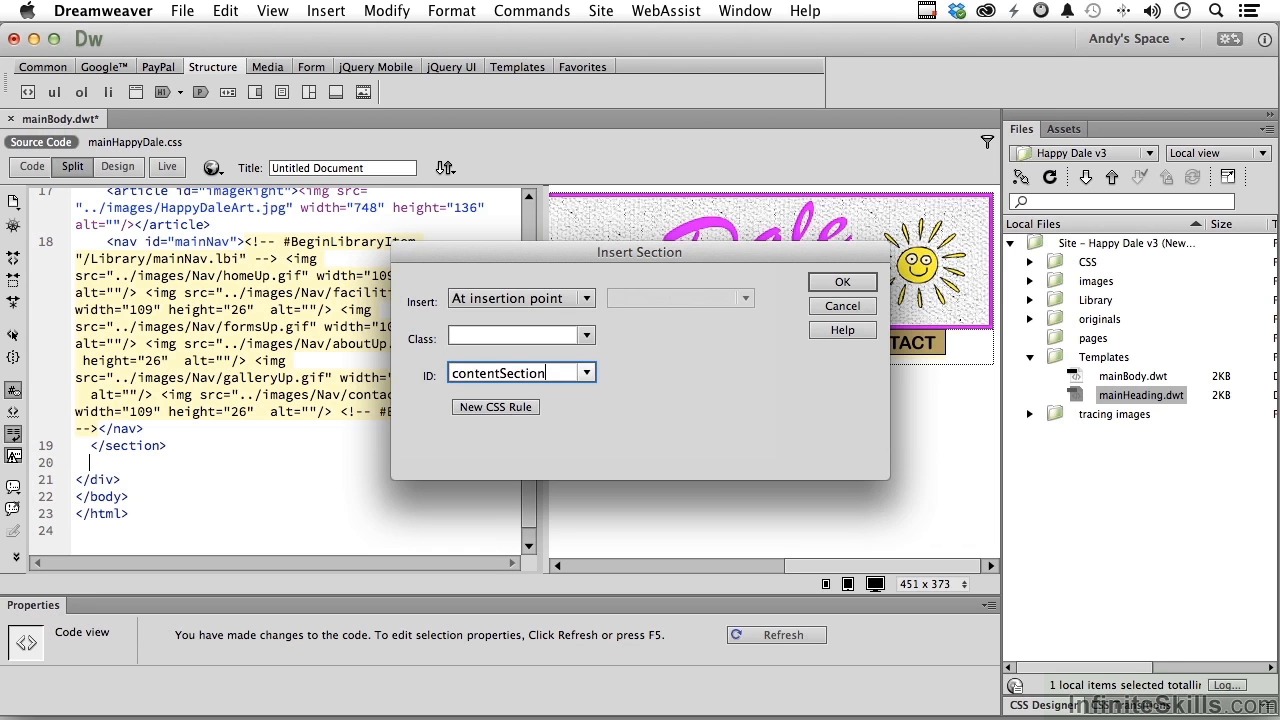
pyautogui.click(840, 280)
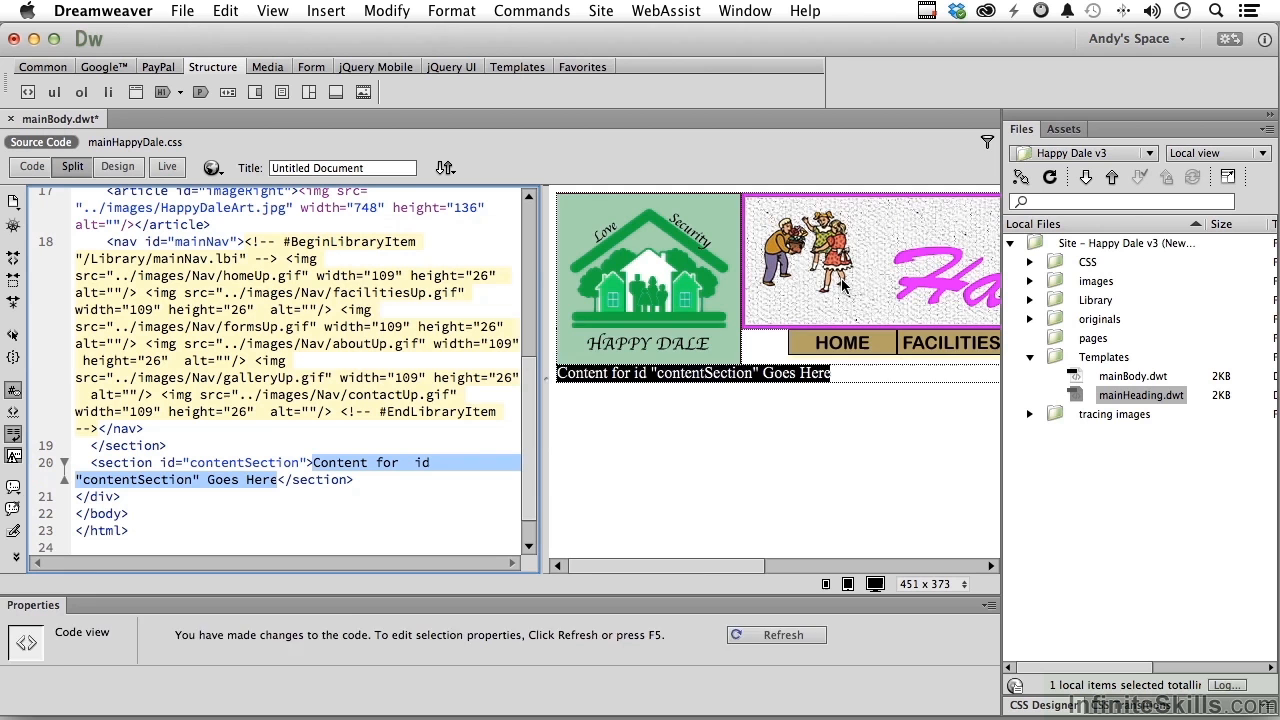
pyautogui.click(504, 516)
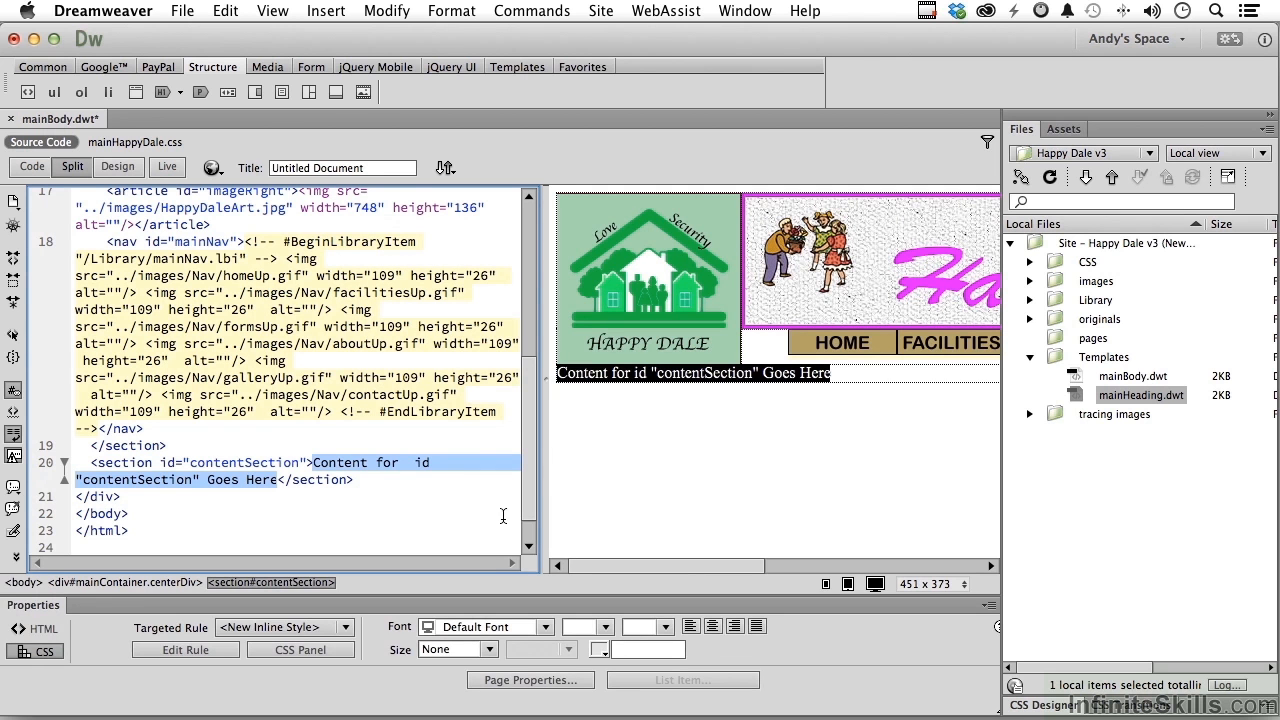
pyautogui.press('Delete')
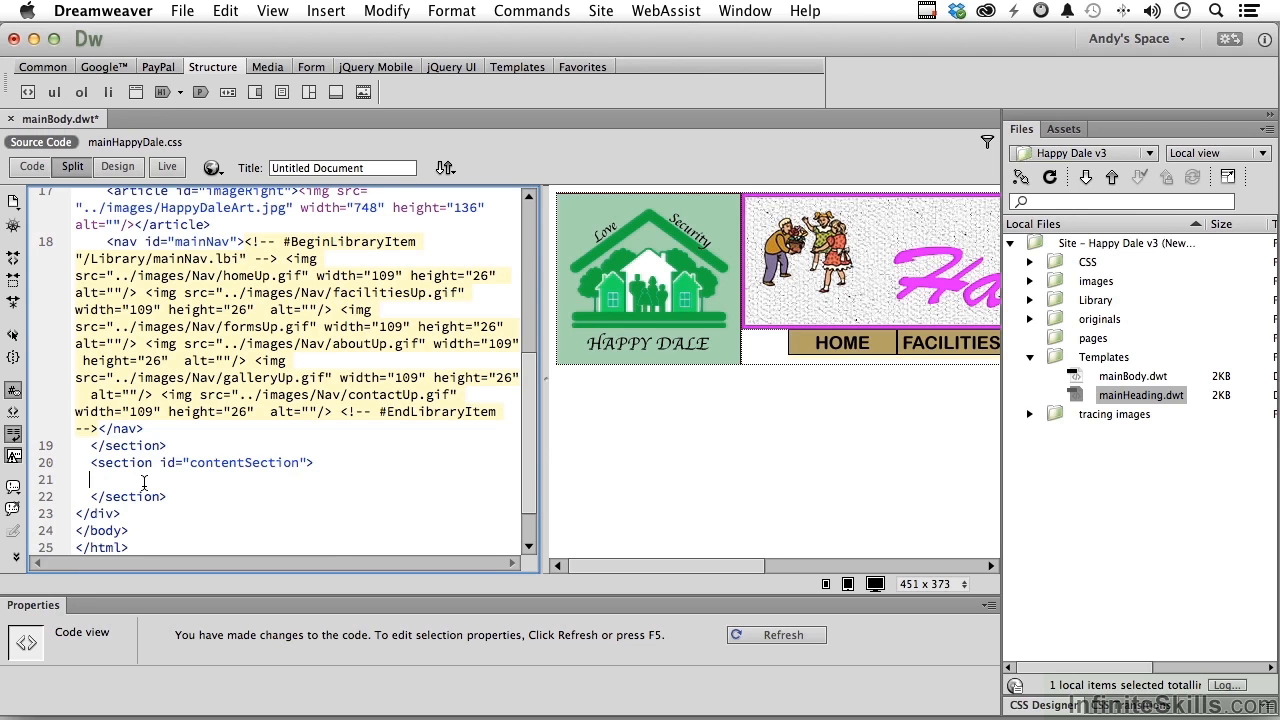
pyautogui.moveTo(134, 92)
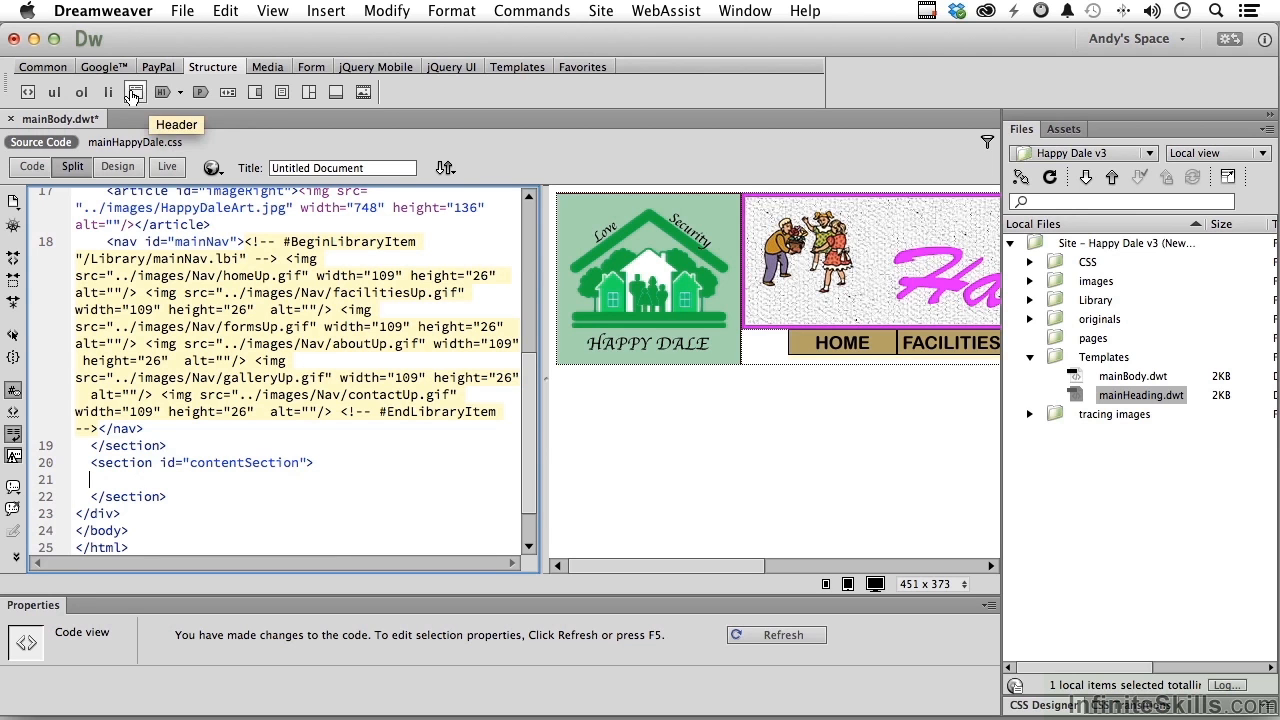
# Insert a header with ID contentHeading inside contentSection and place the cursor below it
pyautogui.click(134, 92)
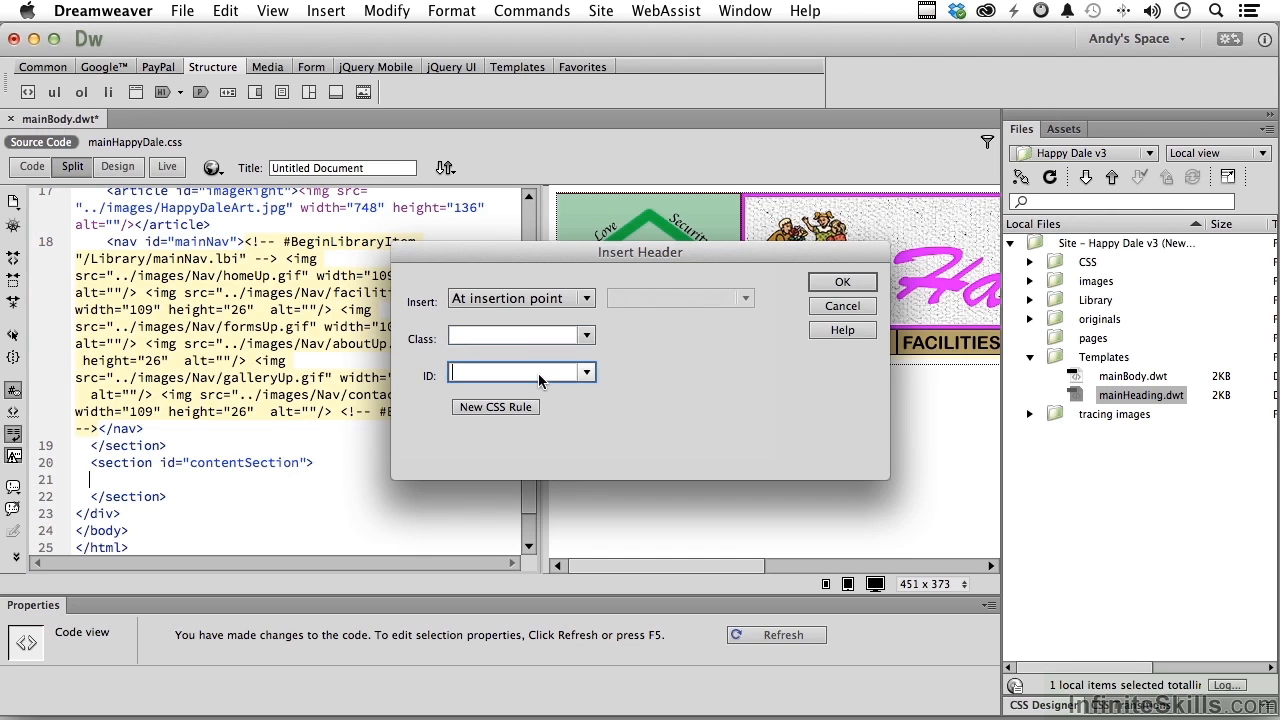
pyautogui.write('contentHeading')
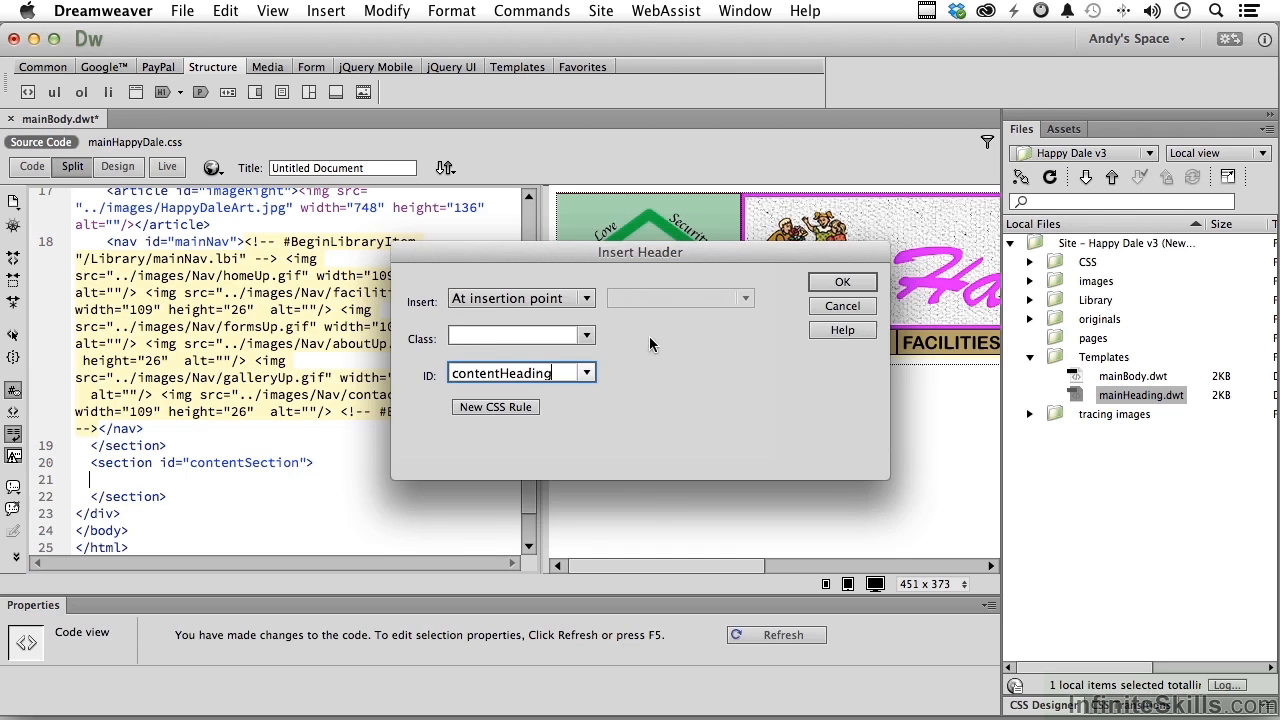
pyautogui.click(840, 280)
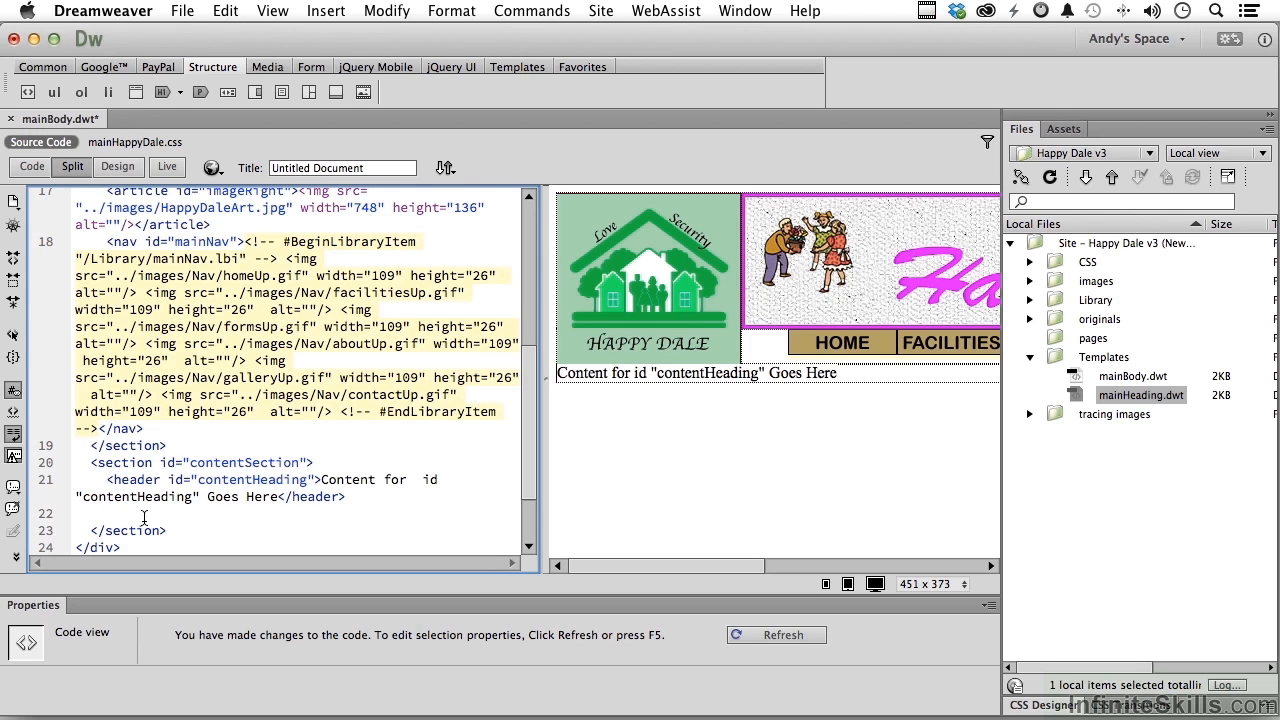
pyautogui.click(110, 512)
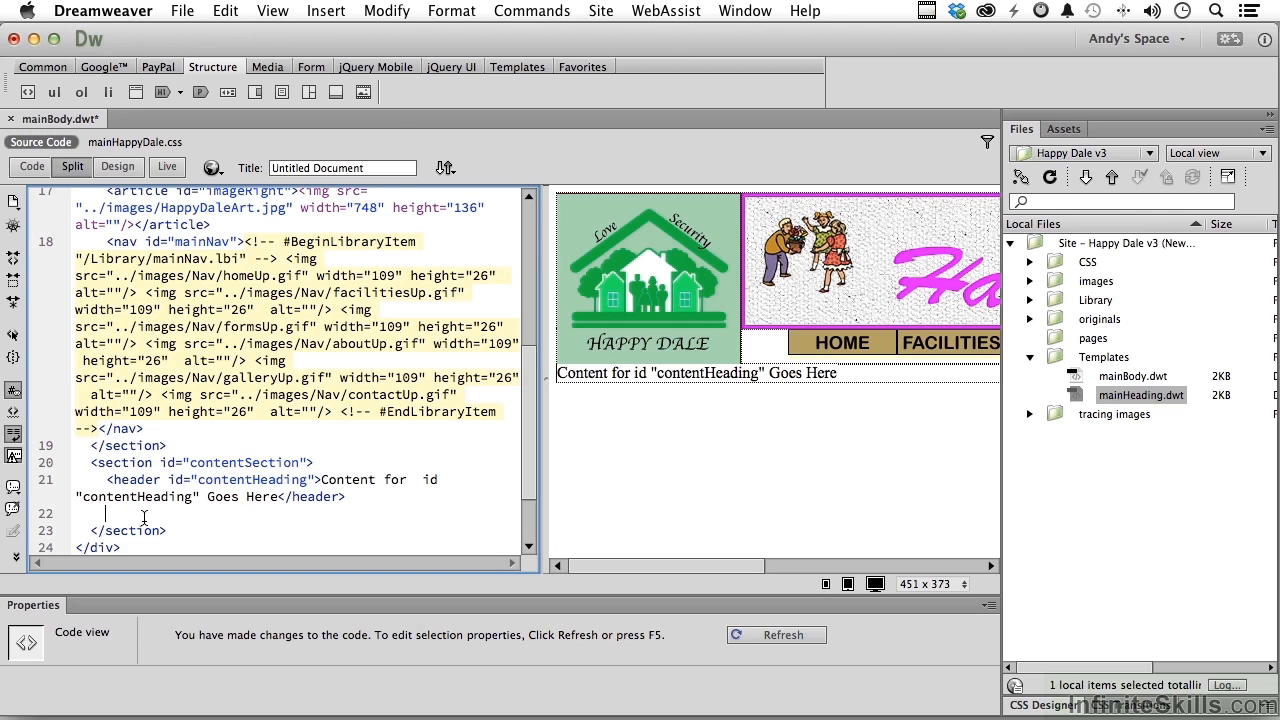
pyautogui.moveTo(282, 92)
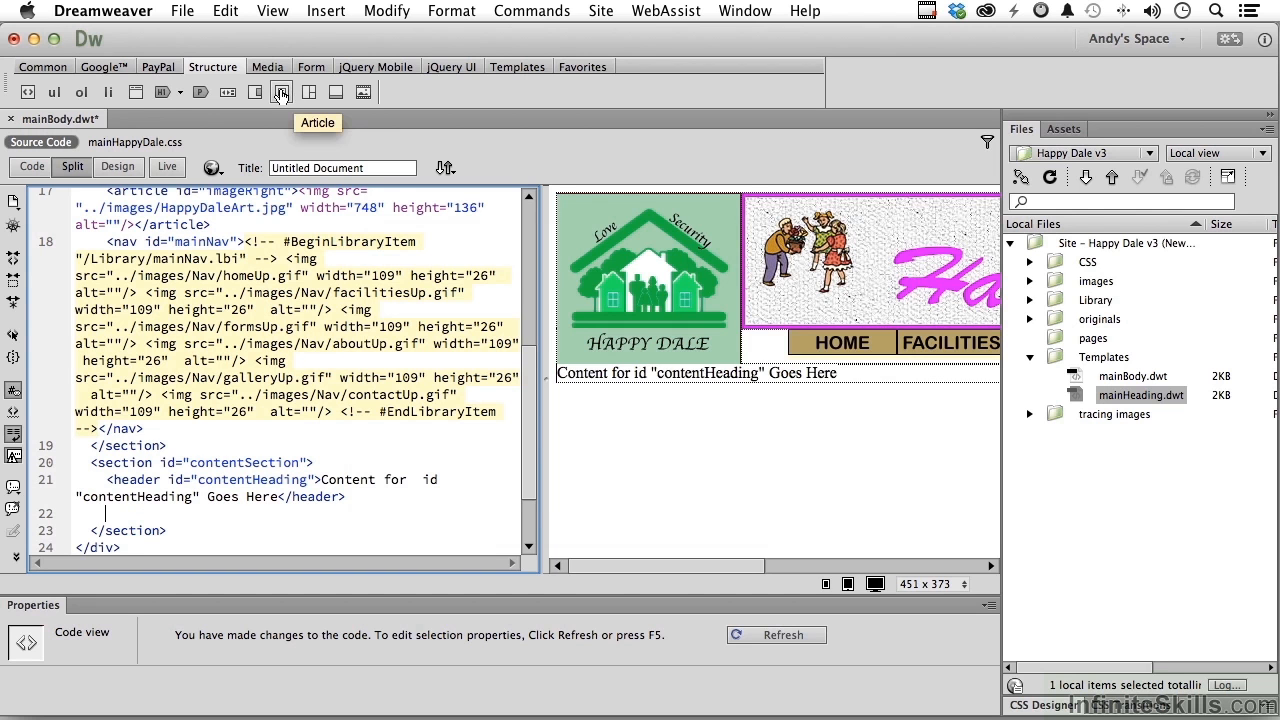
# Insert an article with ID contentArticle below the contentHeading header
pyautogui.click(282, 92)
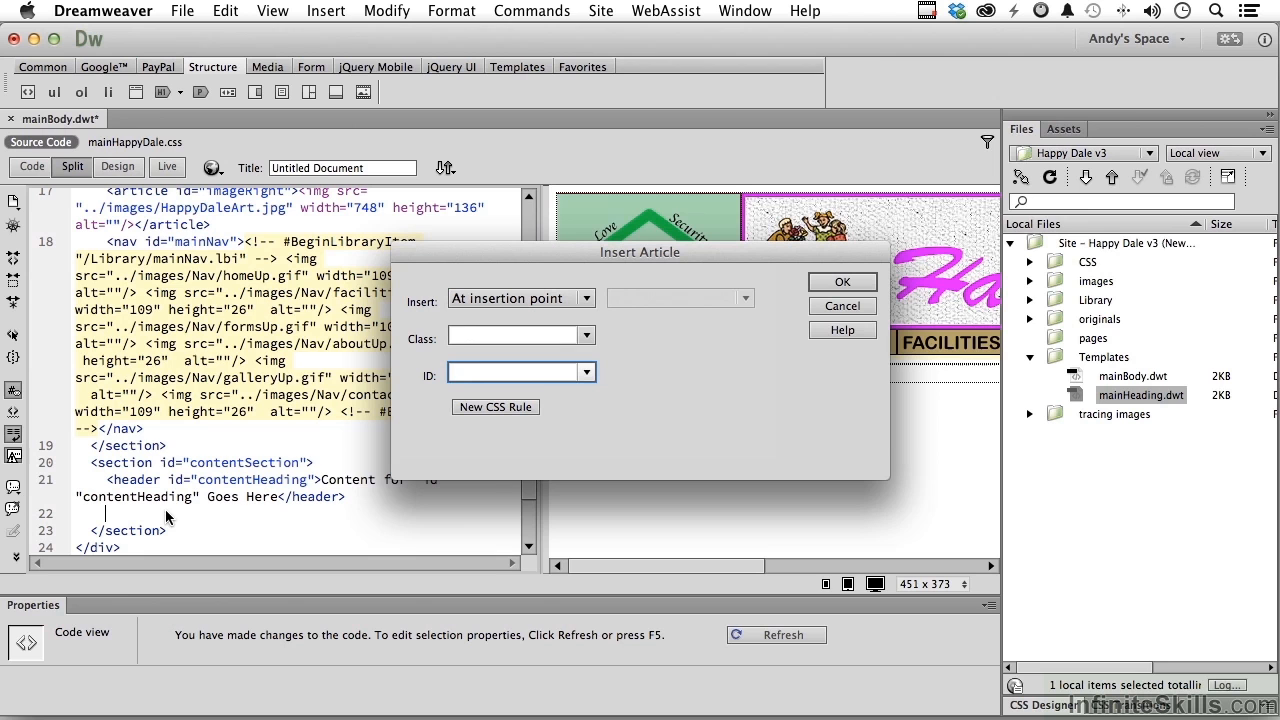
pyautogui.write('contentArticle')
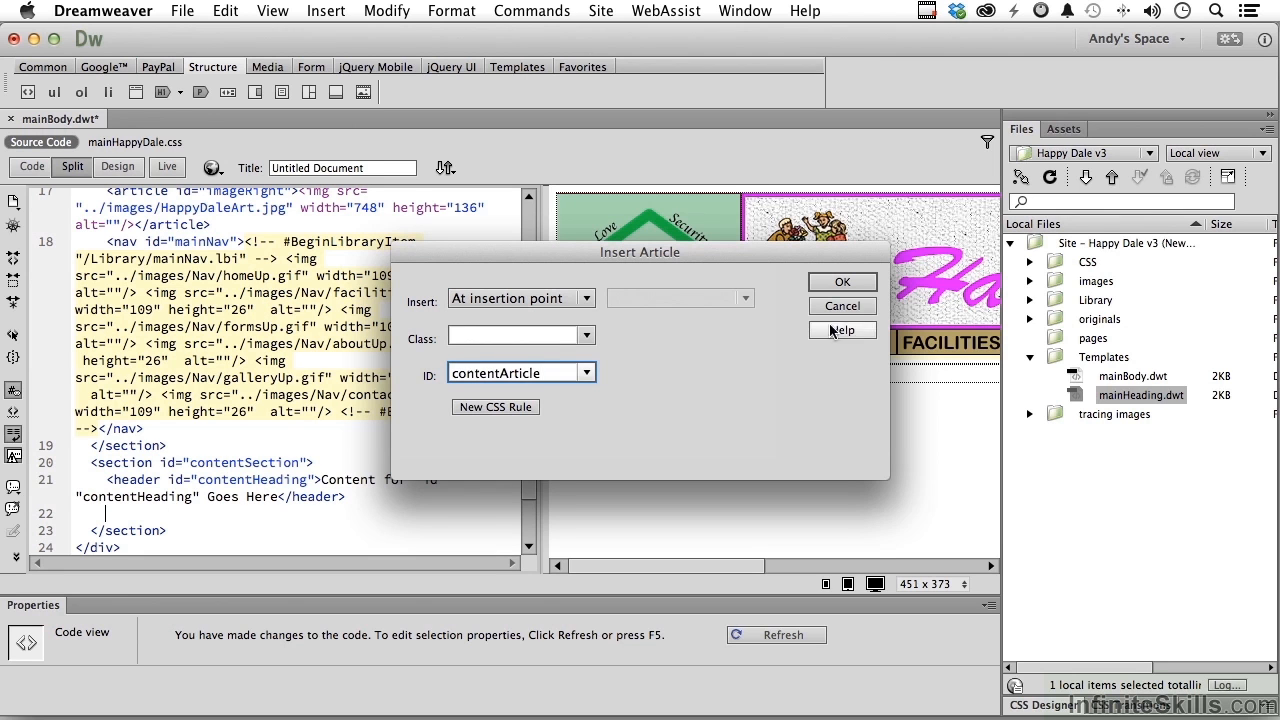
pyautogui.click(840, 280)
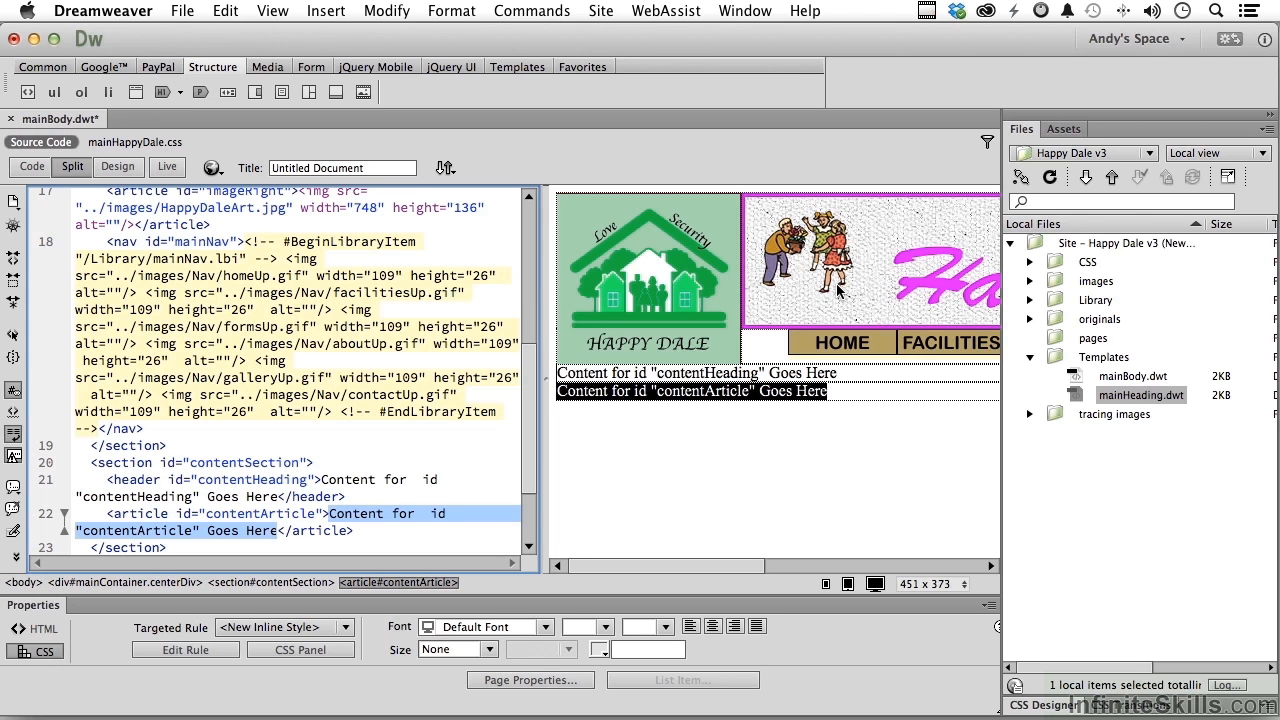
pyautogui.moveTo(336, 400)
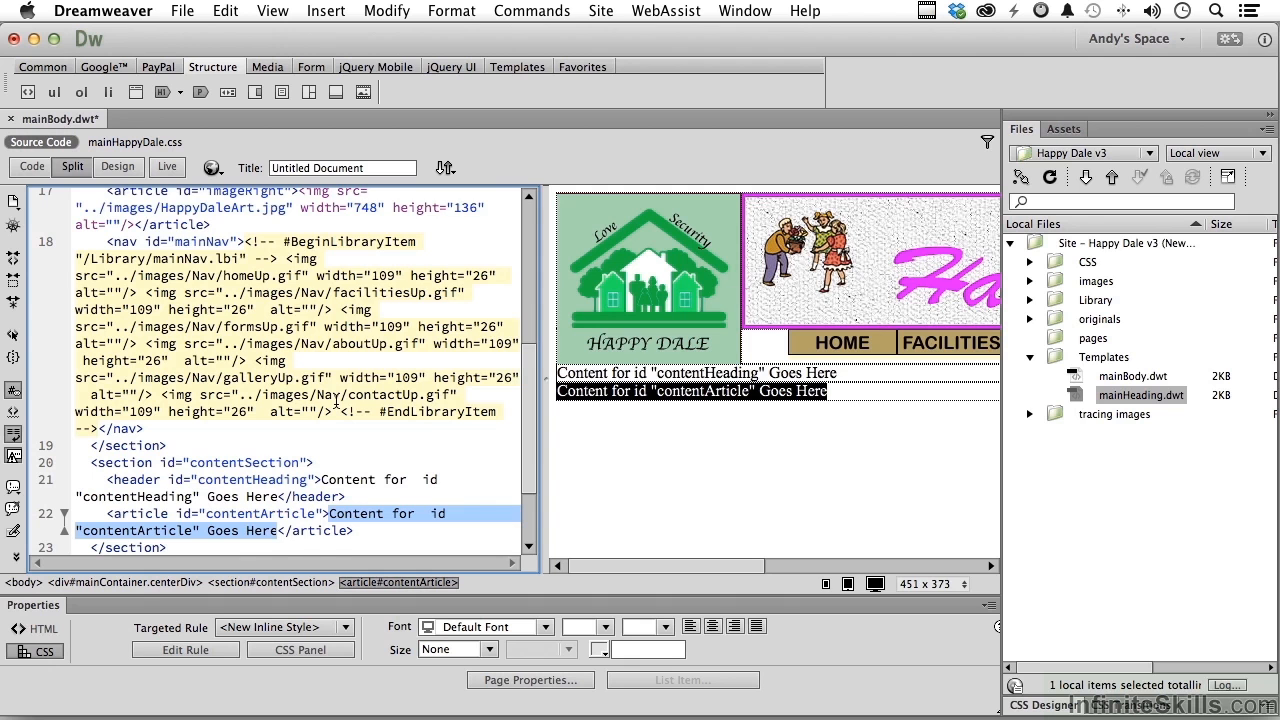
pyautogui.scroll(-3)
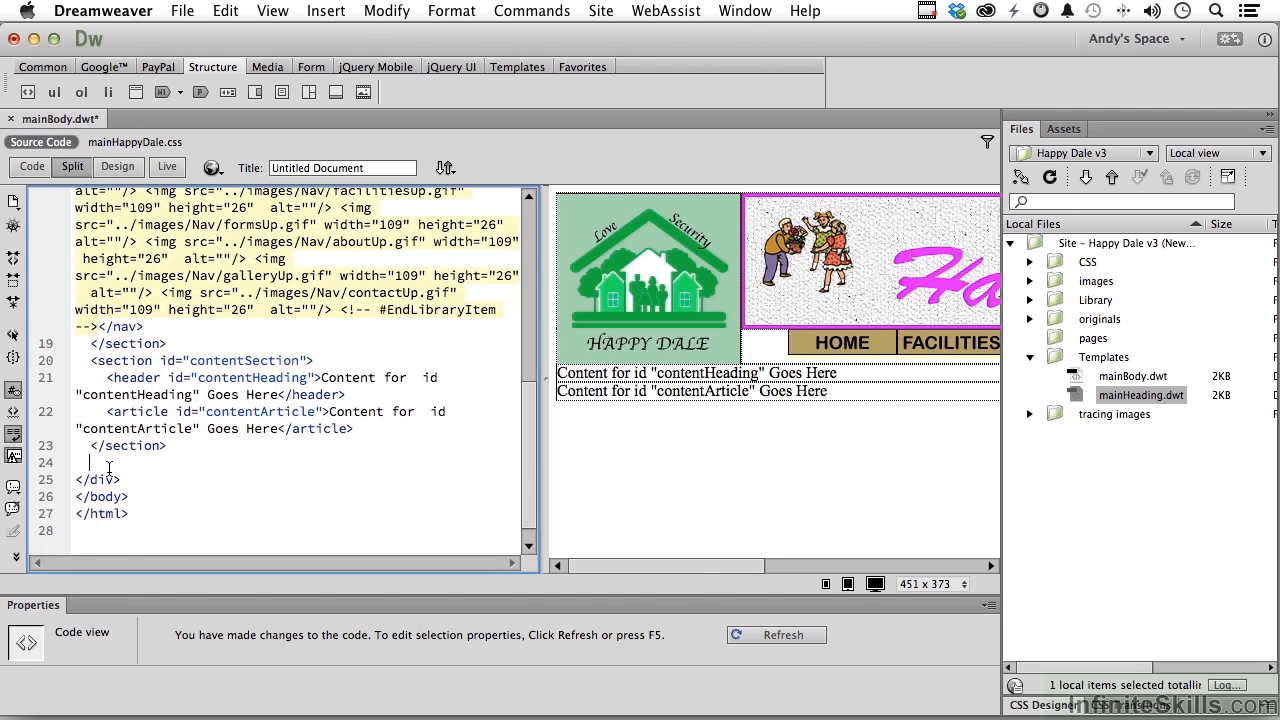
pyautogui.moveTo(336, 92)
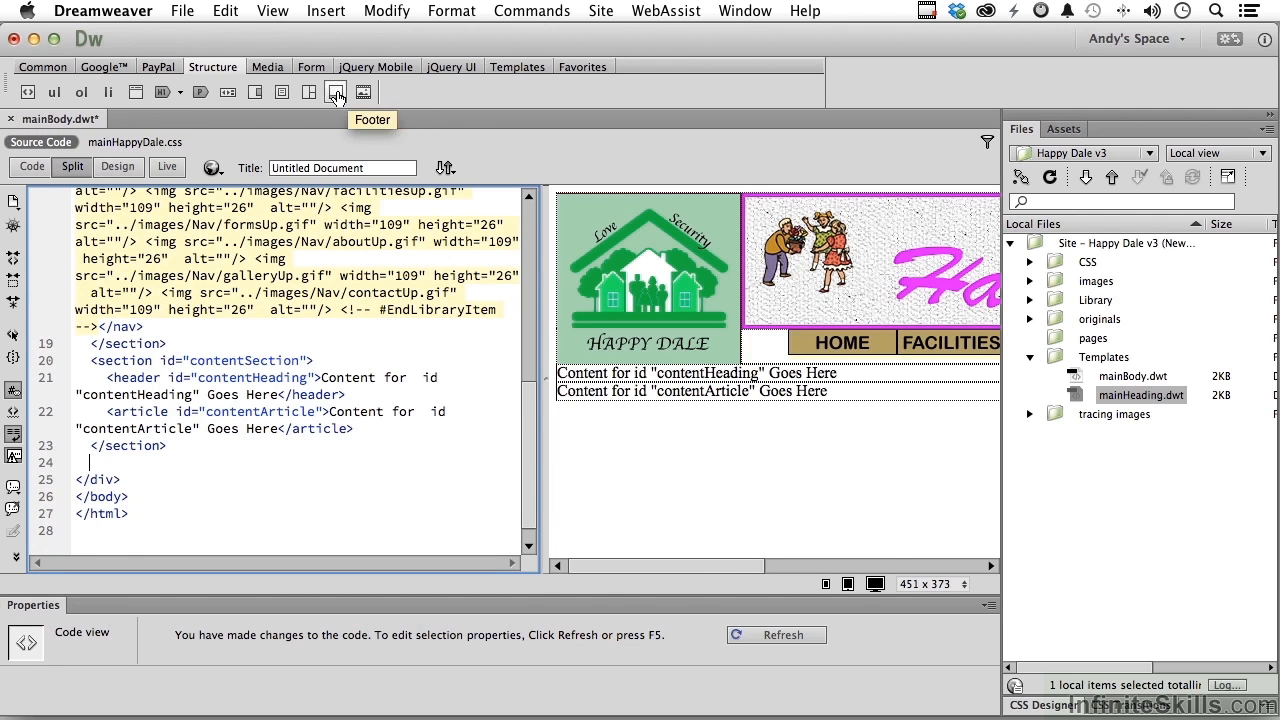
# Insert a footer with ID contentFooter after the contentSection section
pyautogui.click(336, 92)
pyautogui.write('contentFooter')
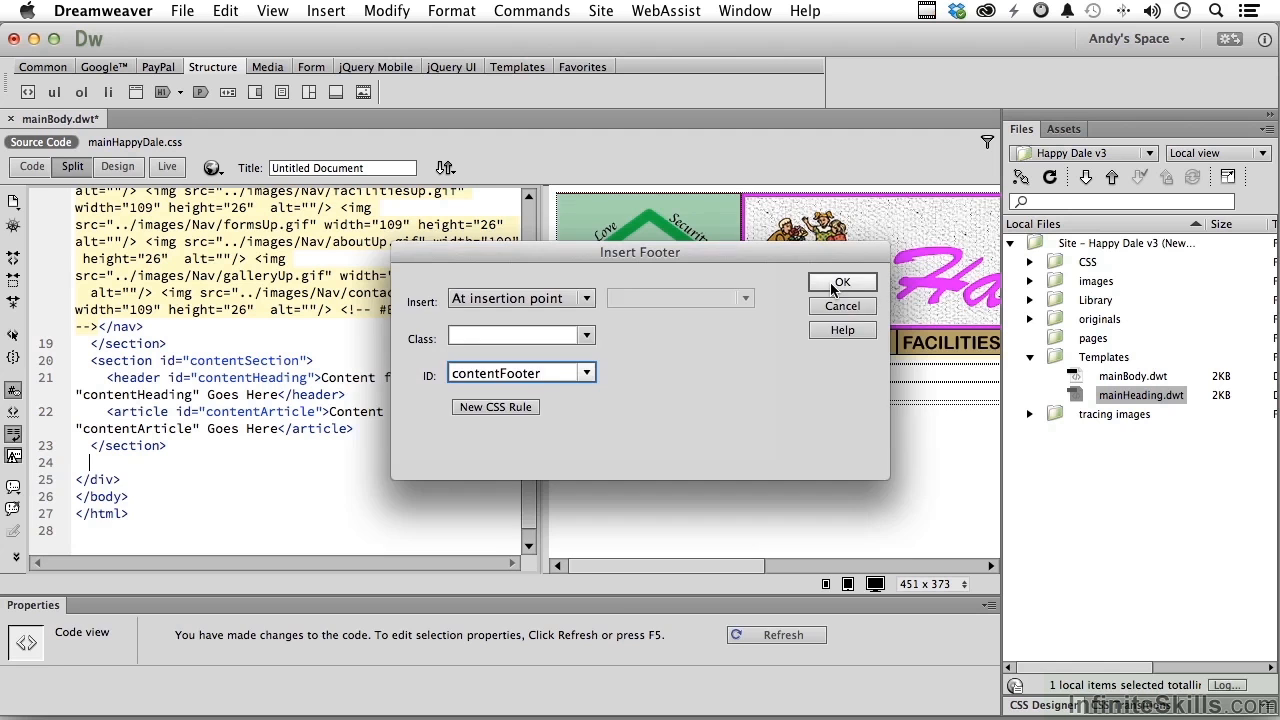
pyautogui.click(842, 280)
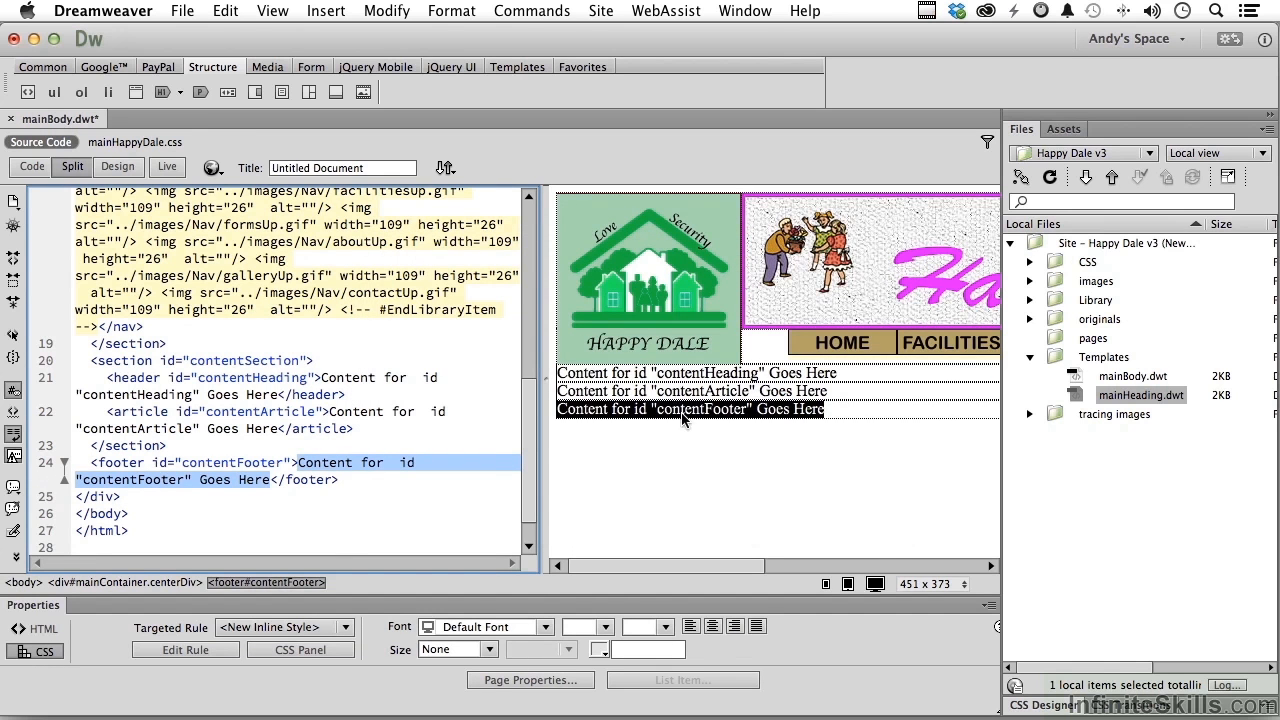
pyautogui.moveTo(684, 420)
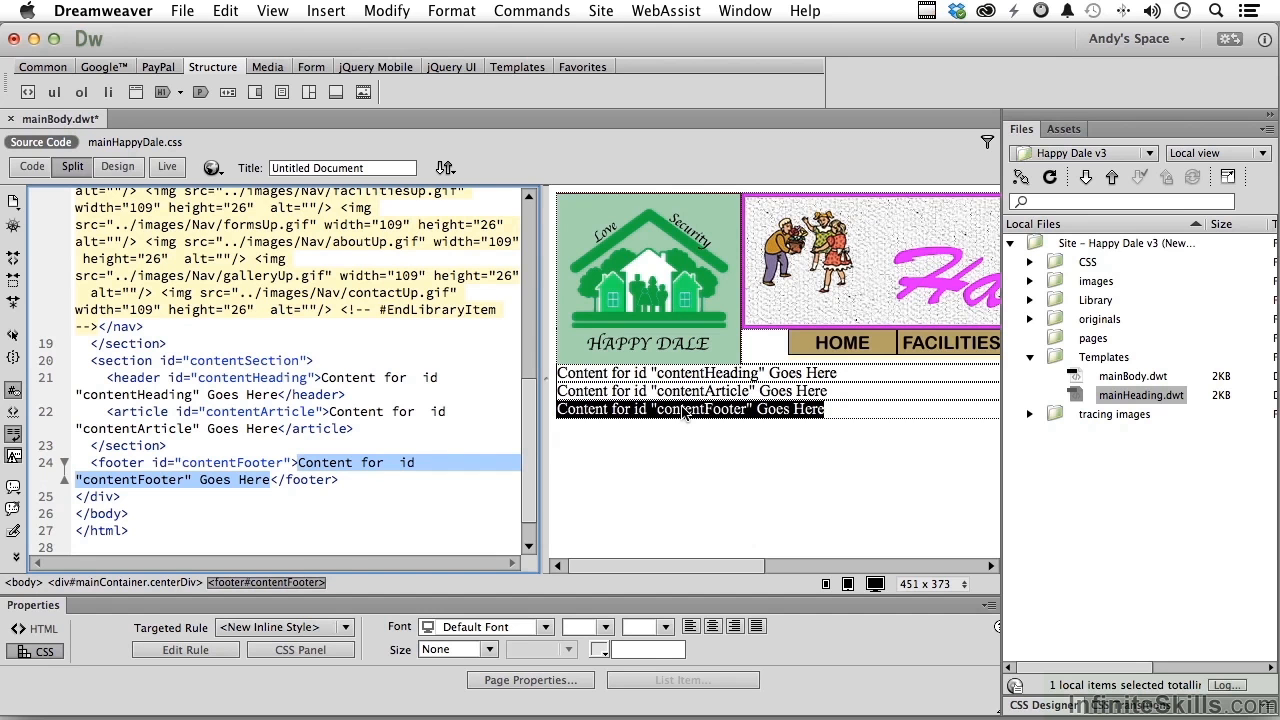
# Switch to Design view and check the heading and footer placeholders on the page
pyautogui.click(118, 168)
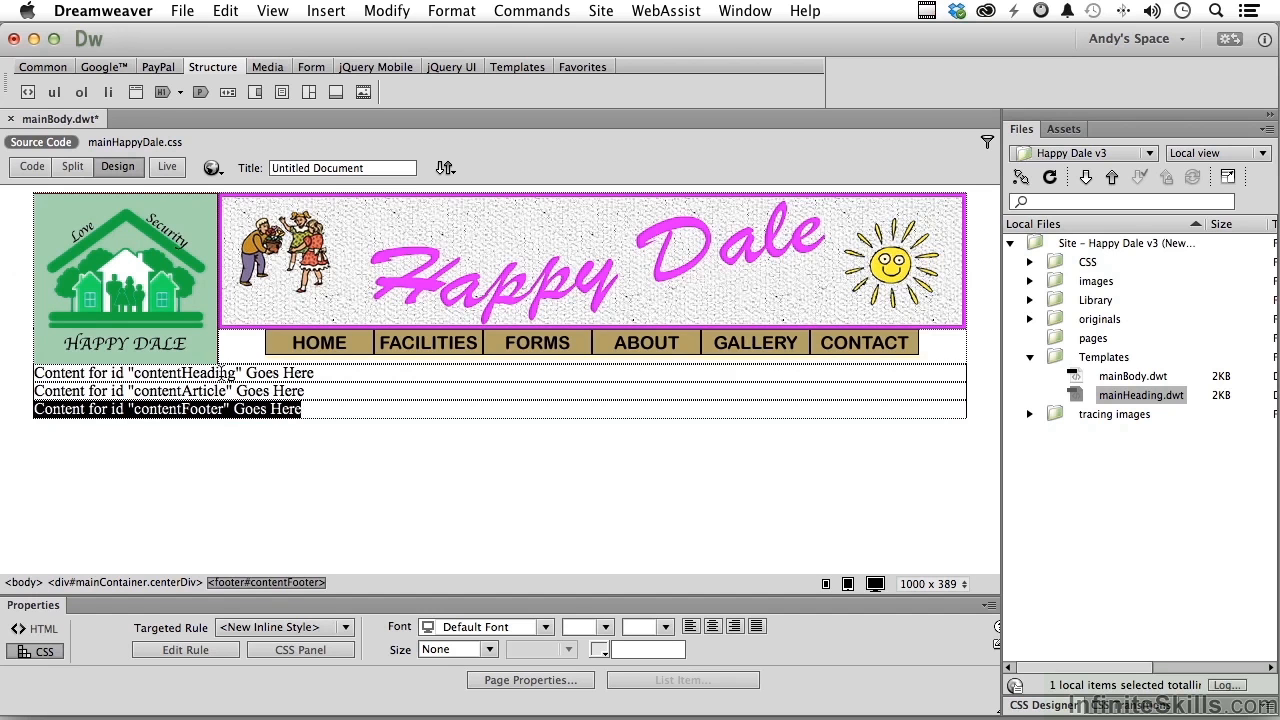
pyautogui.click(170, 372)
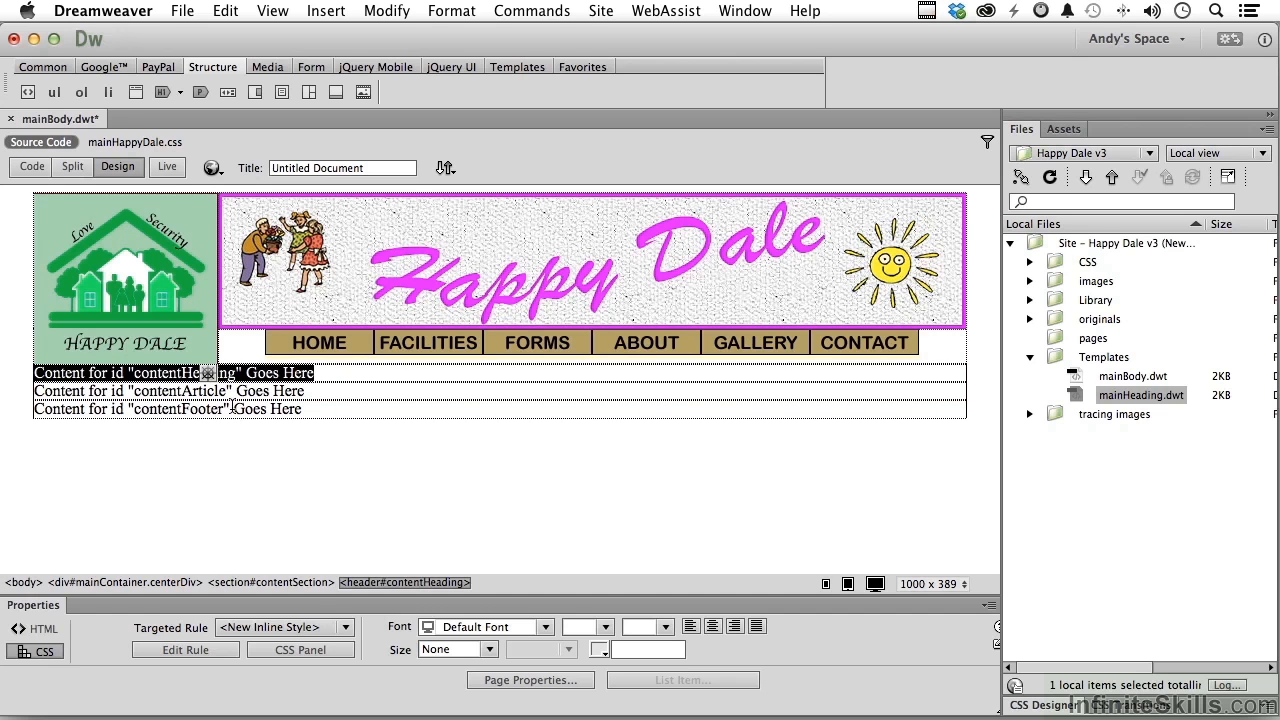
pyautogui.click(168, 408)
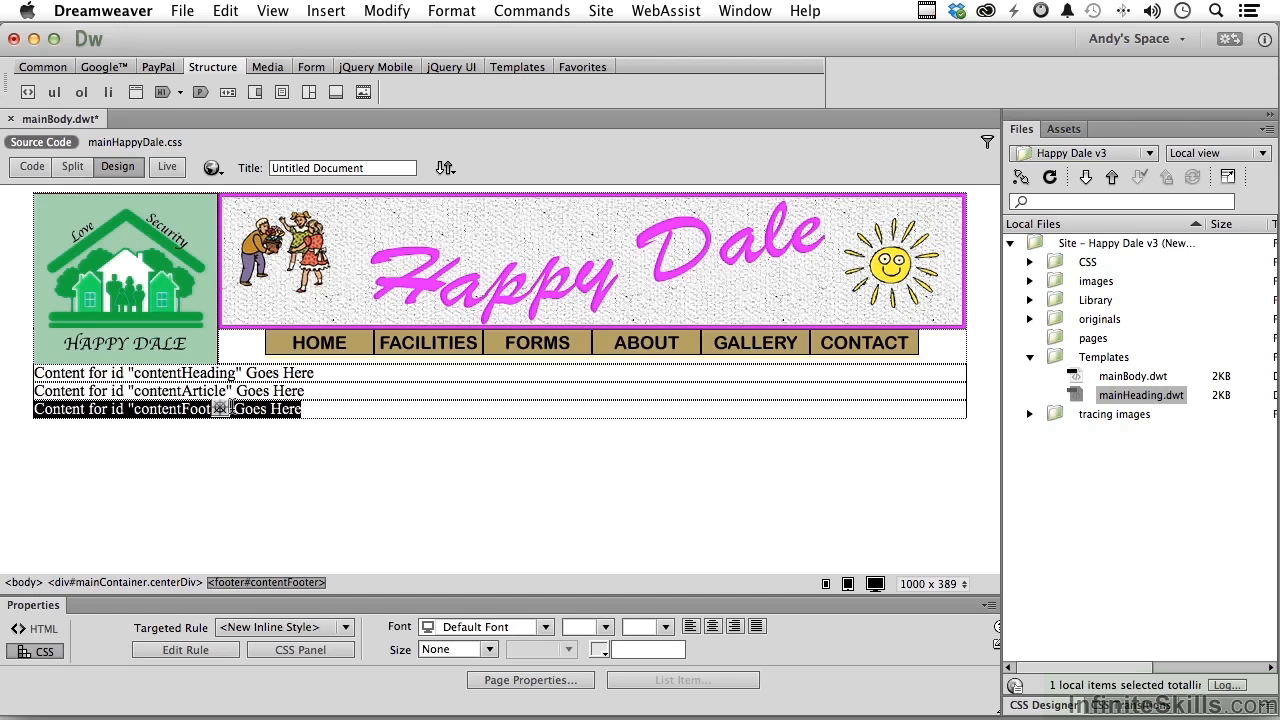
pyautogui.moveTo(838, 288)
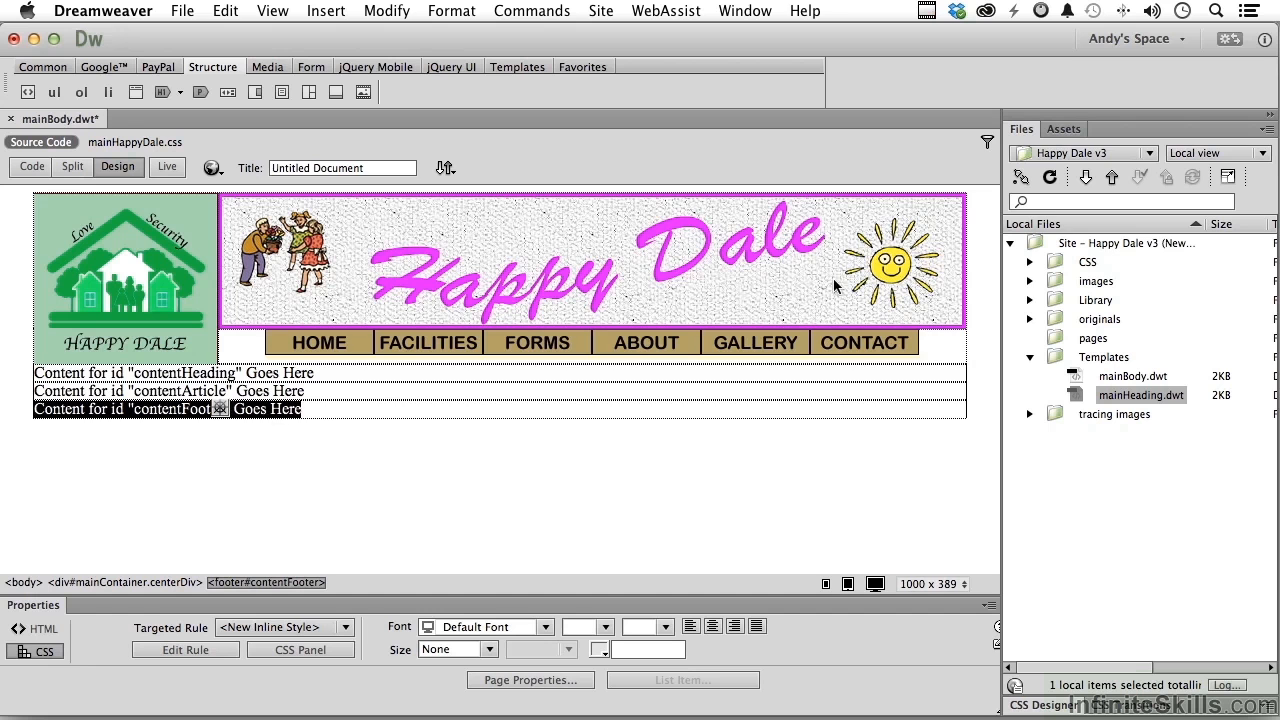
pyautogui.moveTo(760, 20)
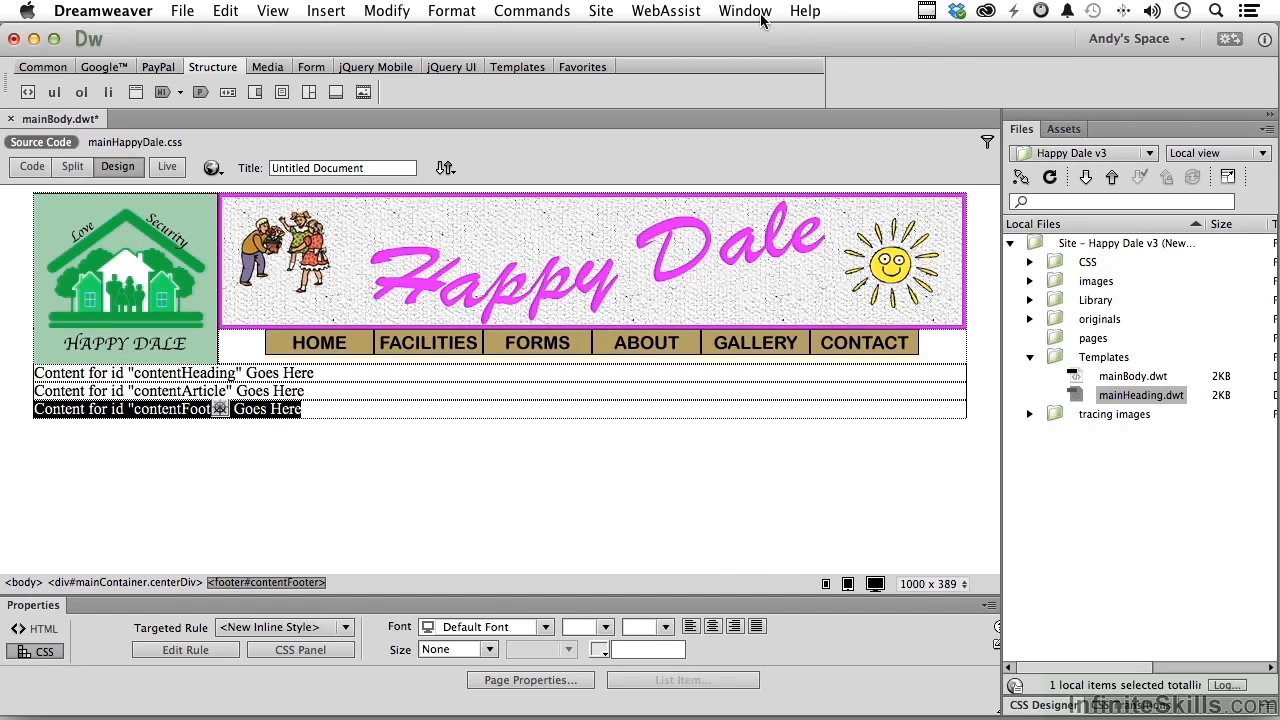
# From the Snippets panel, insert the Generic Copyright snippet into the footer
pyautogui.click(744, 12)
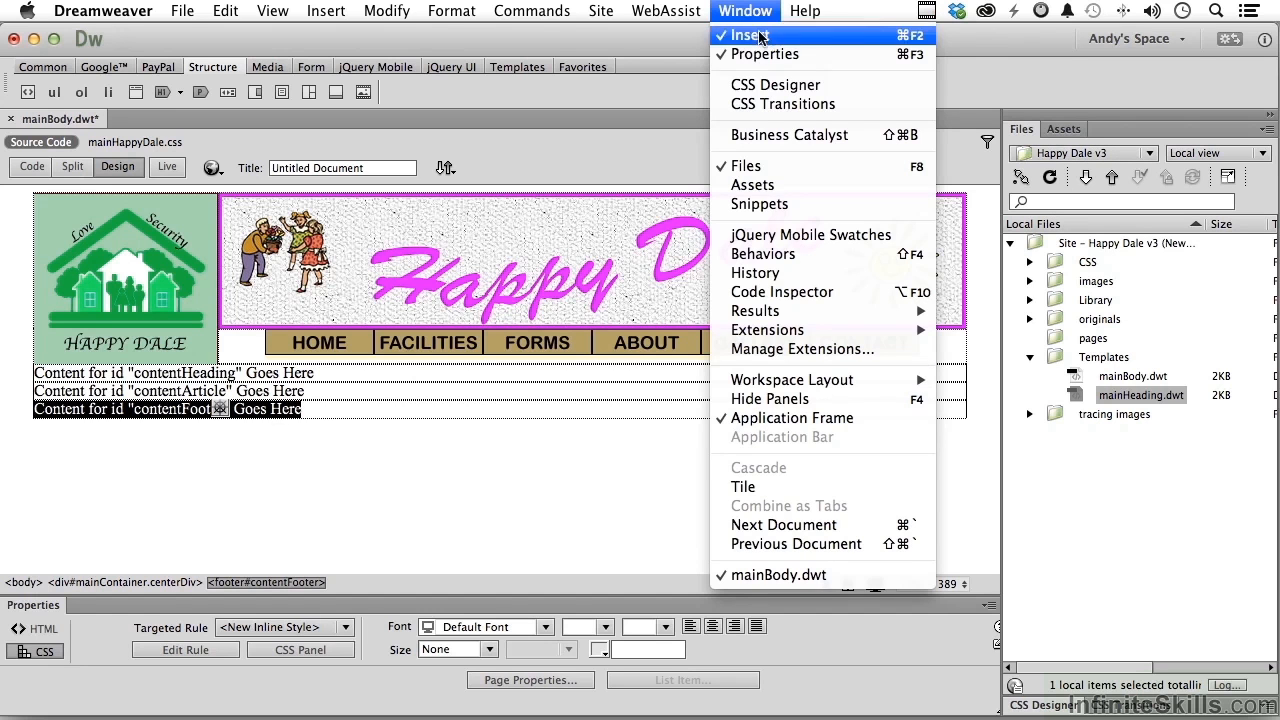
pyautogui.click(760, 204)
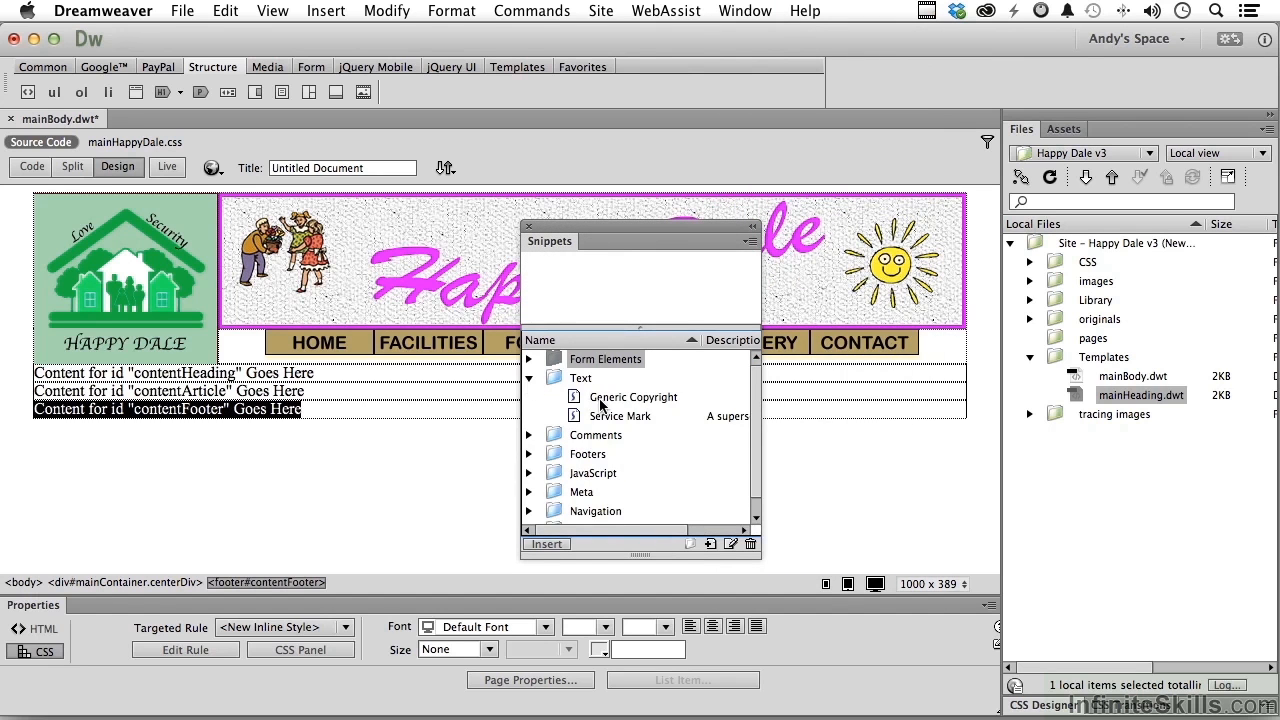
pyautogui.moveTo(576, 400)
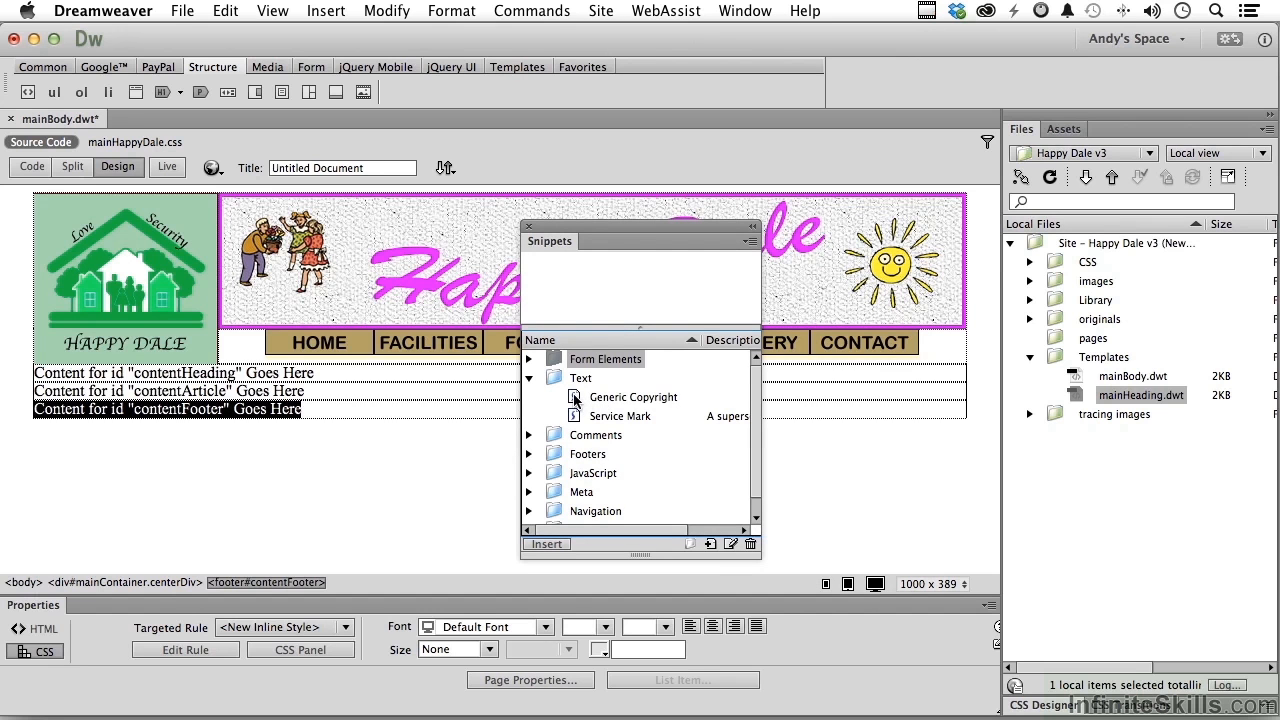
pyautogui.click(632, 396)
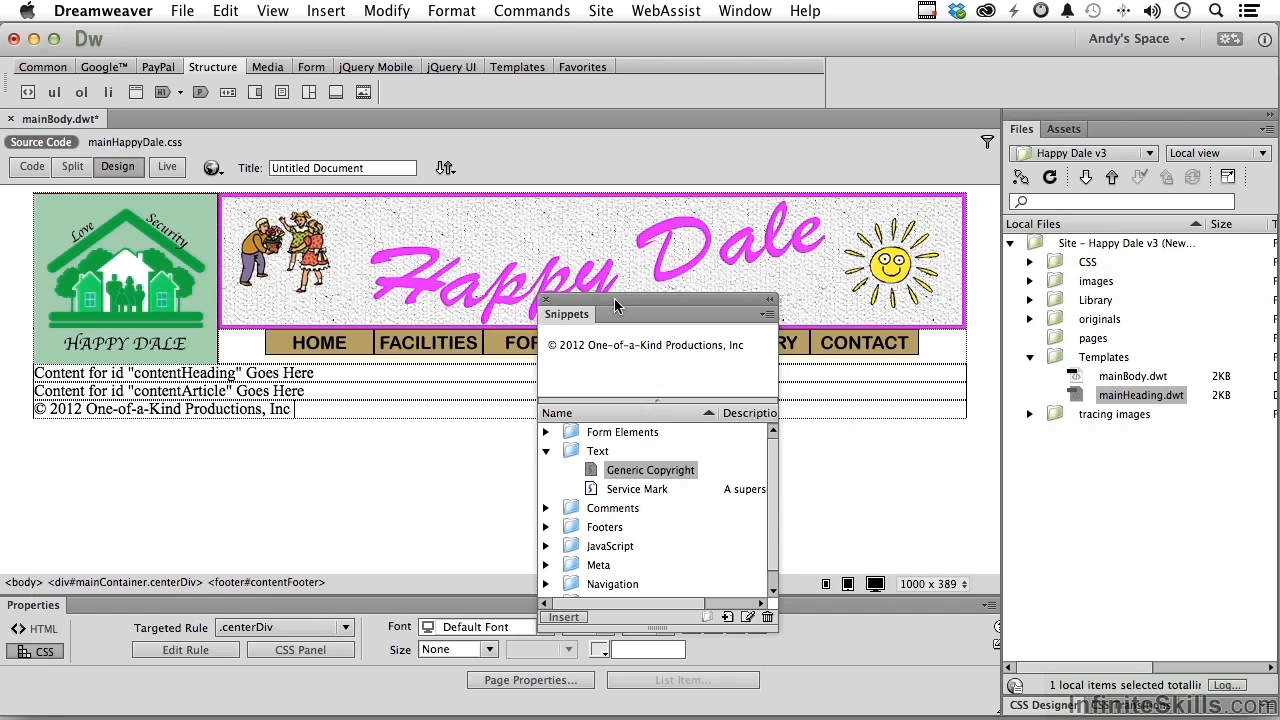
pyautogui.moveTo(32, 138)
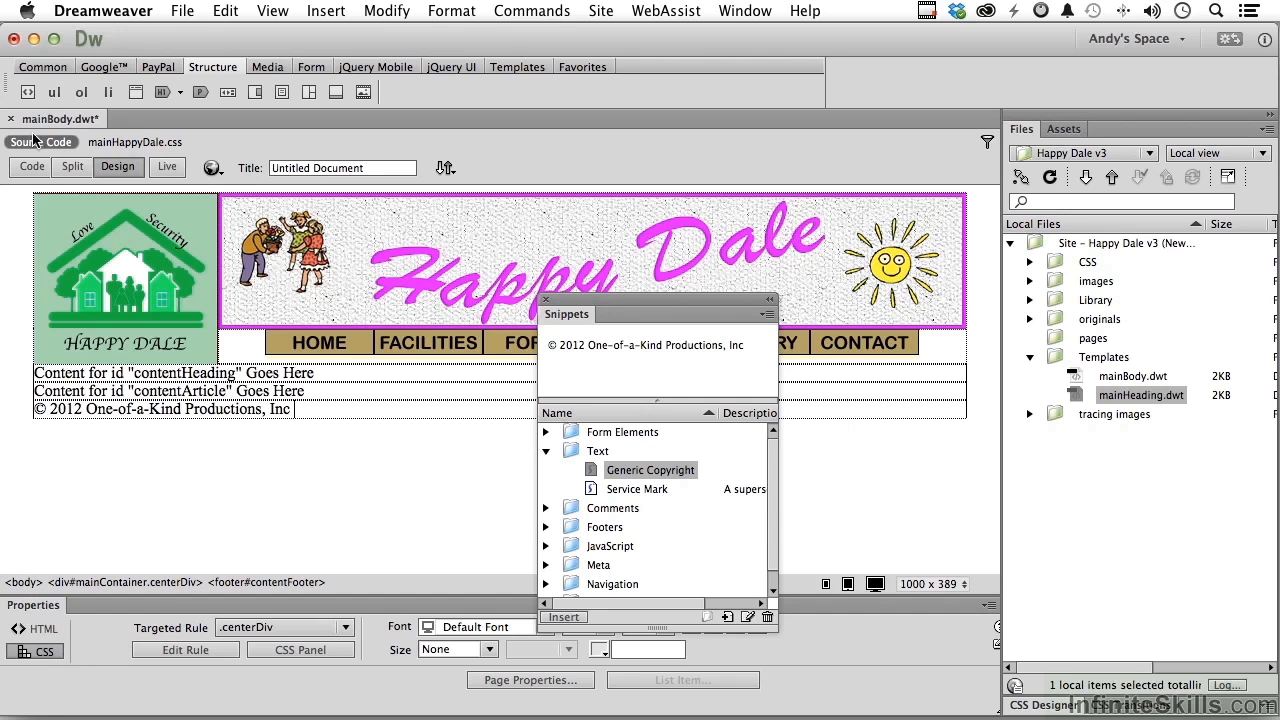
# Switch to Code view to review the contentSection and copyright footer markup
pyautogui.click(30, 166)
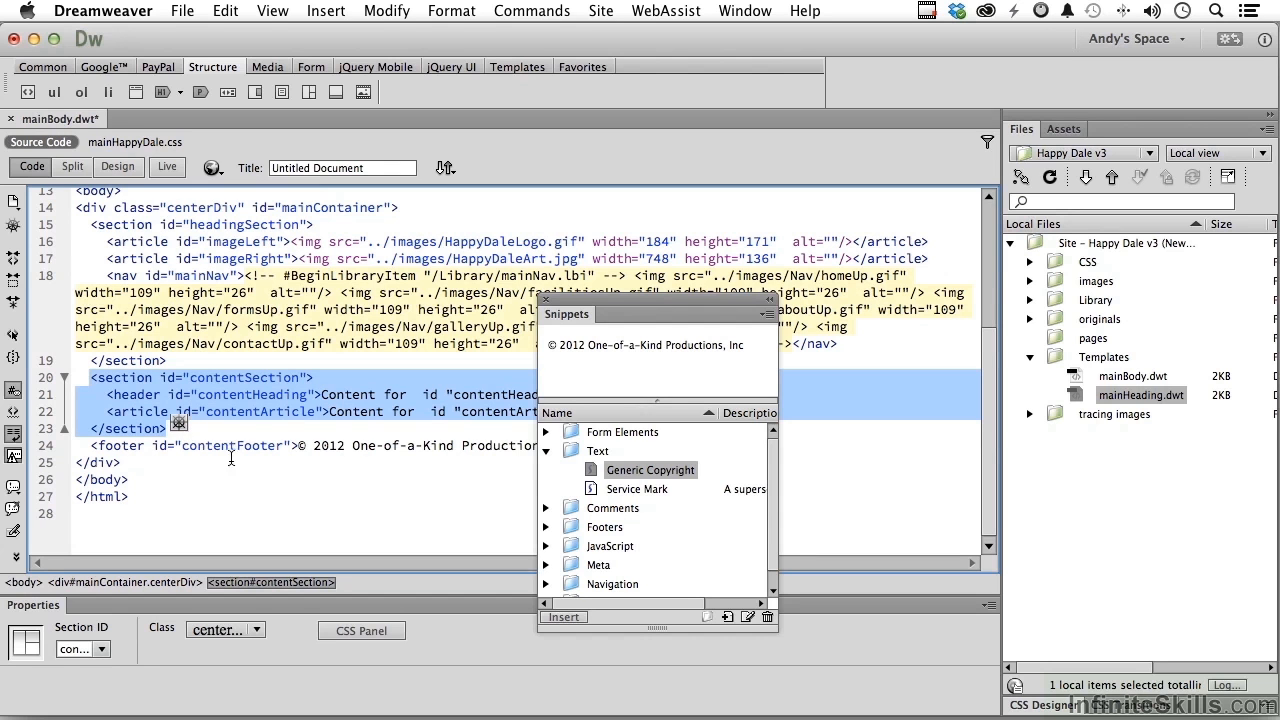
pyautogui.moveTo(140, 464)
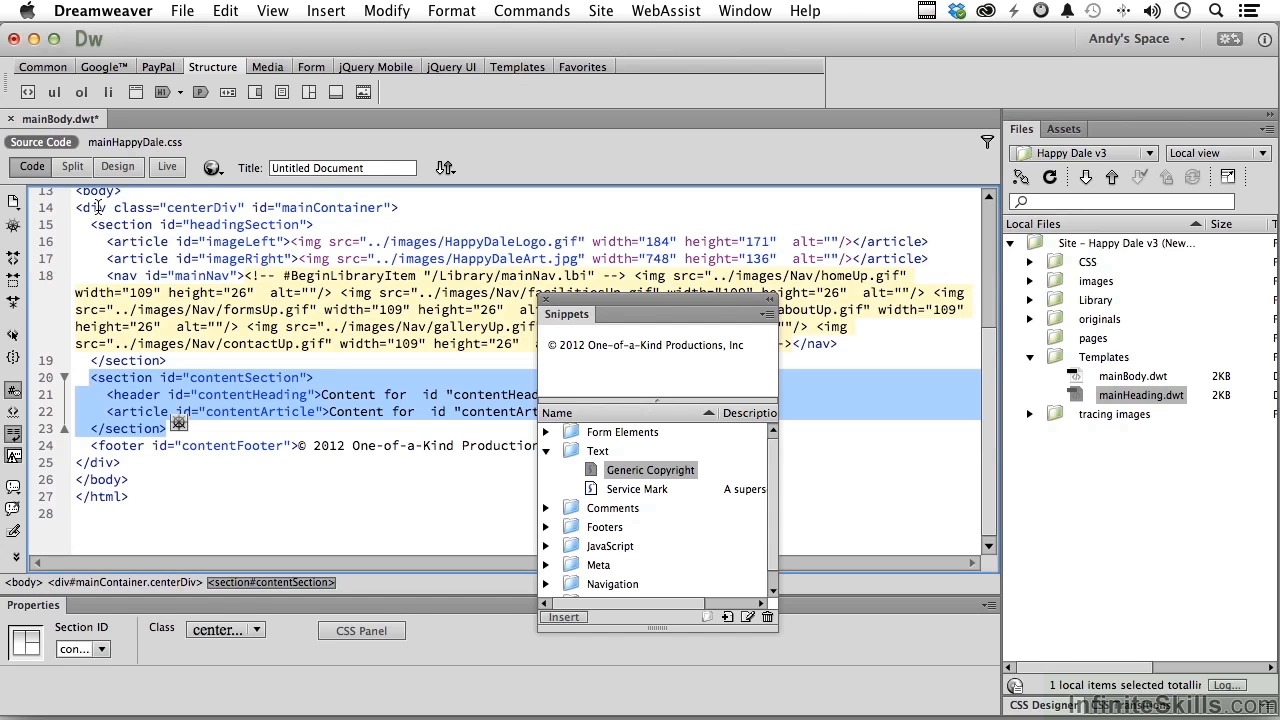
# Save mainBody.dwt and dock the Snippets panel beside the Files and Assets panels
pyautogui.click(182, 12)
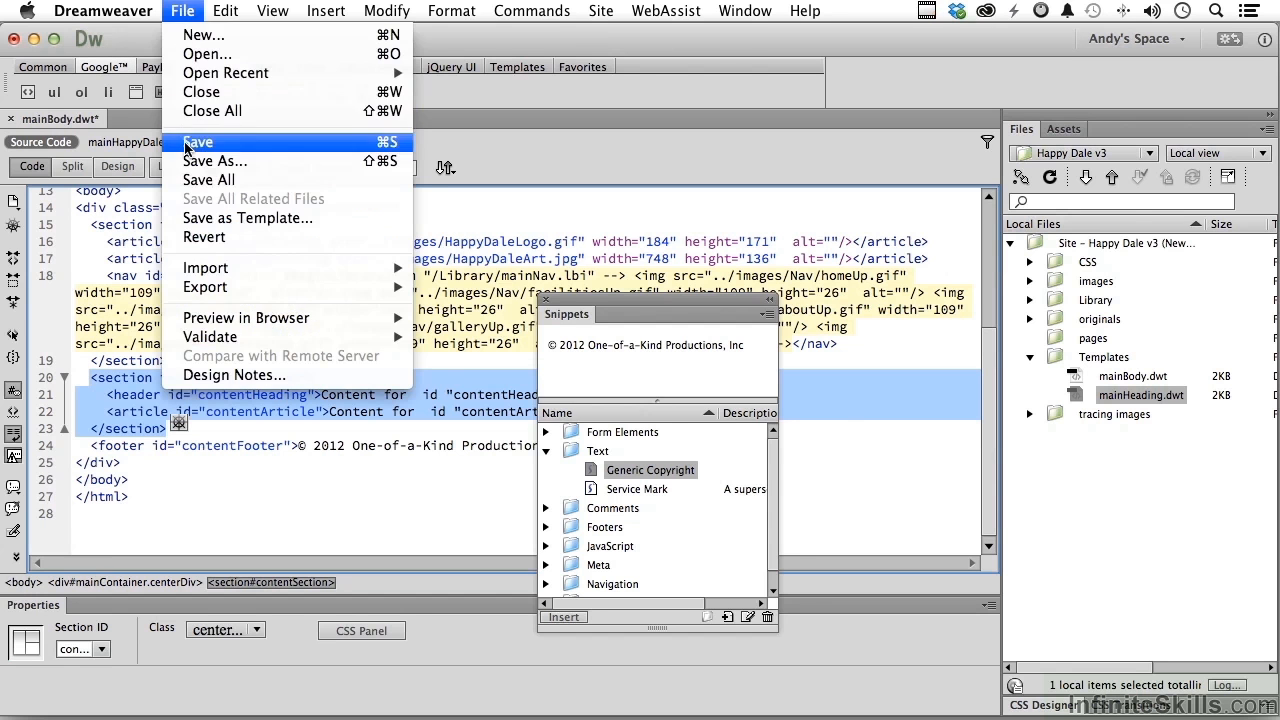
pyautogui.click(198, 140)
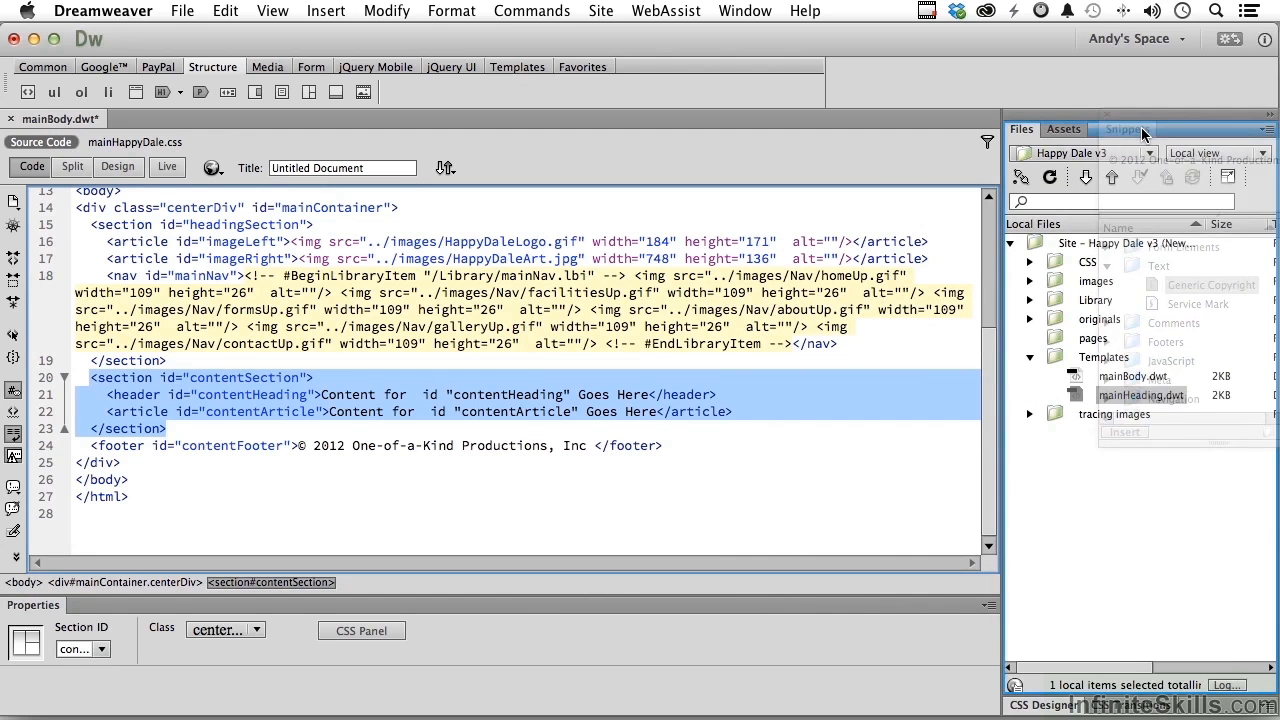
pyautogui.click(1116, 128)
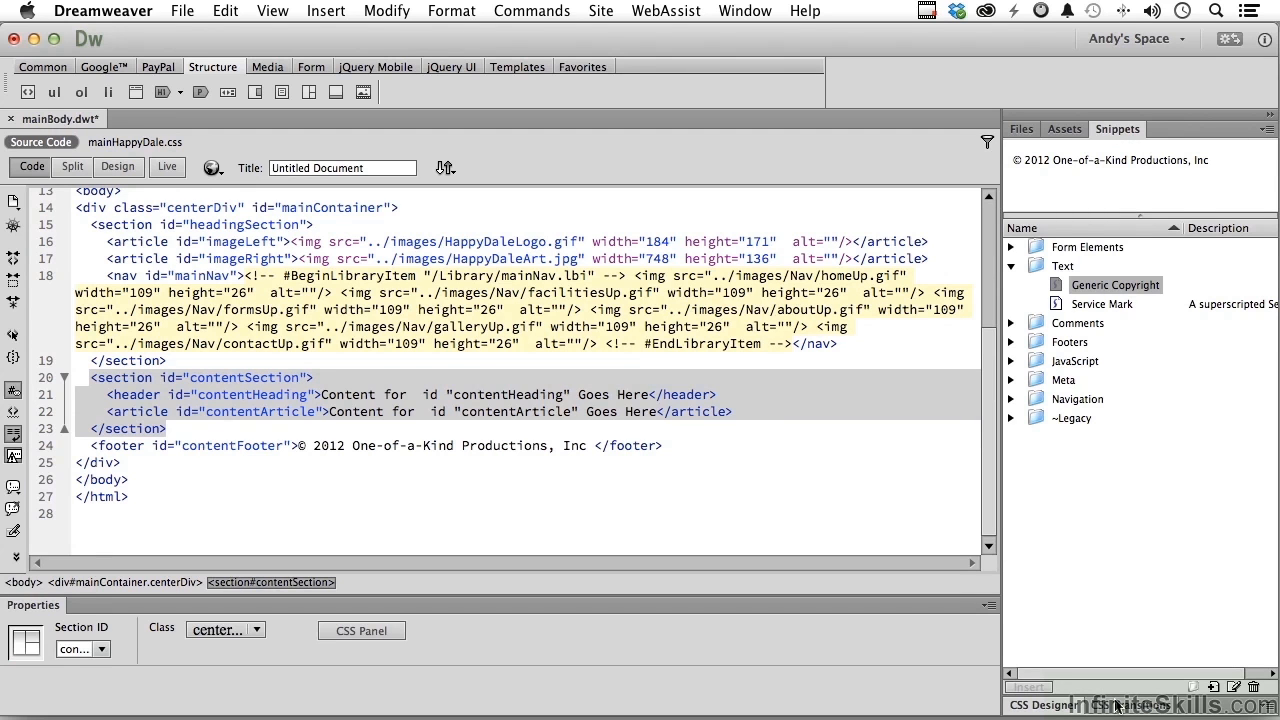
# In Design view, wrap the contentSection heading and article in an editable region named mainContent
pyautogui.click(118, 168)
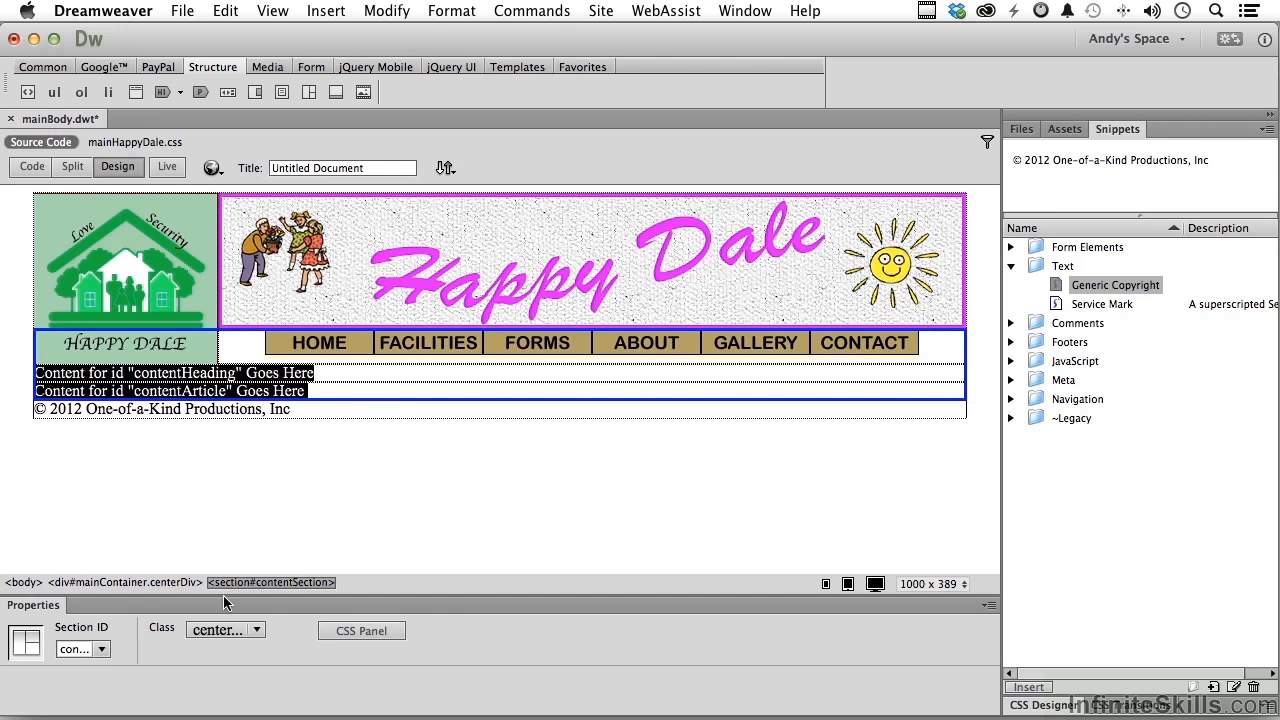
pyautogui.moveTo(272, 582)
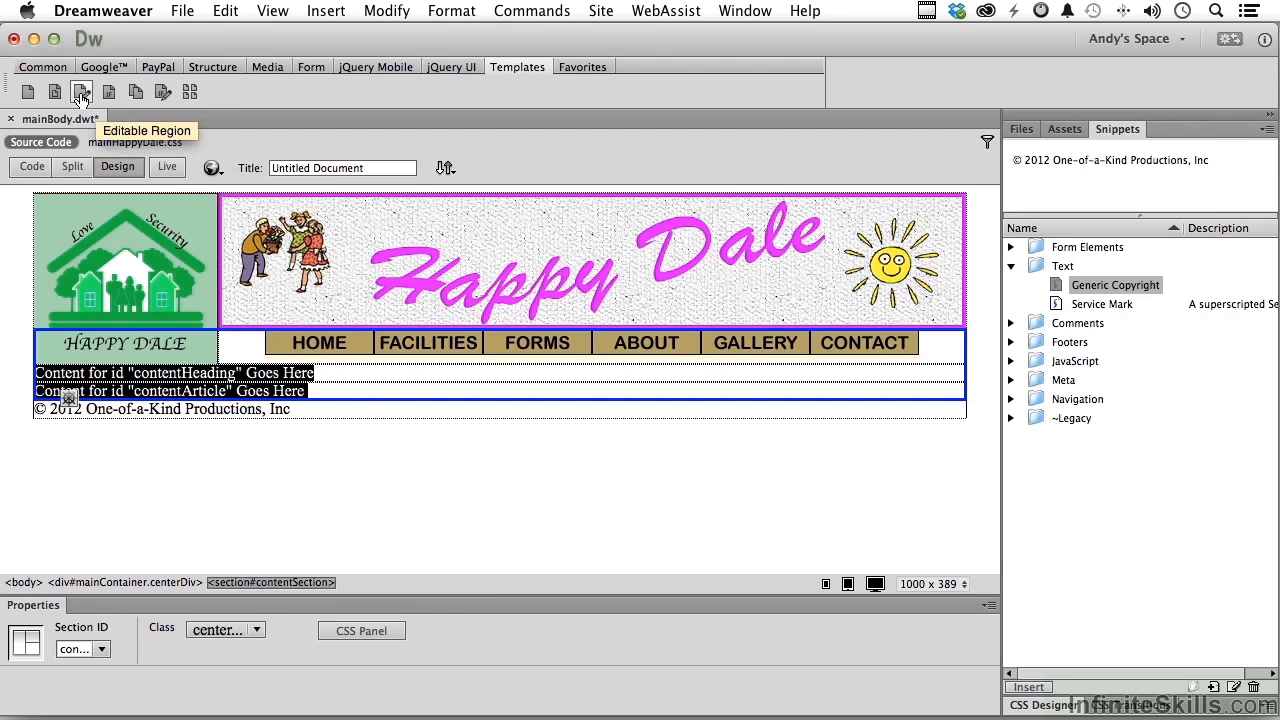
pyautogui.click(80, 92)
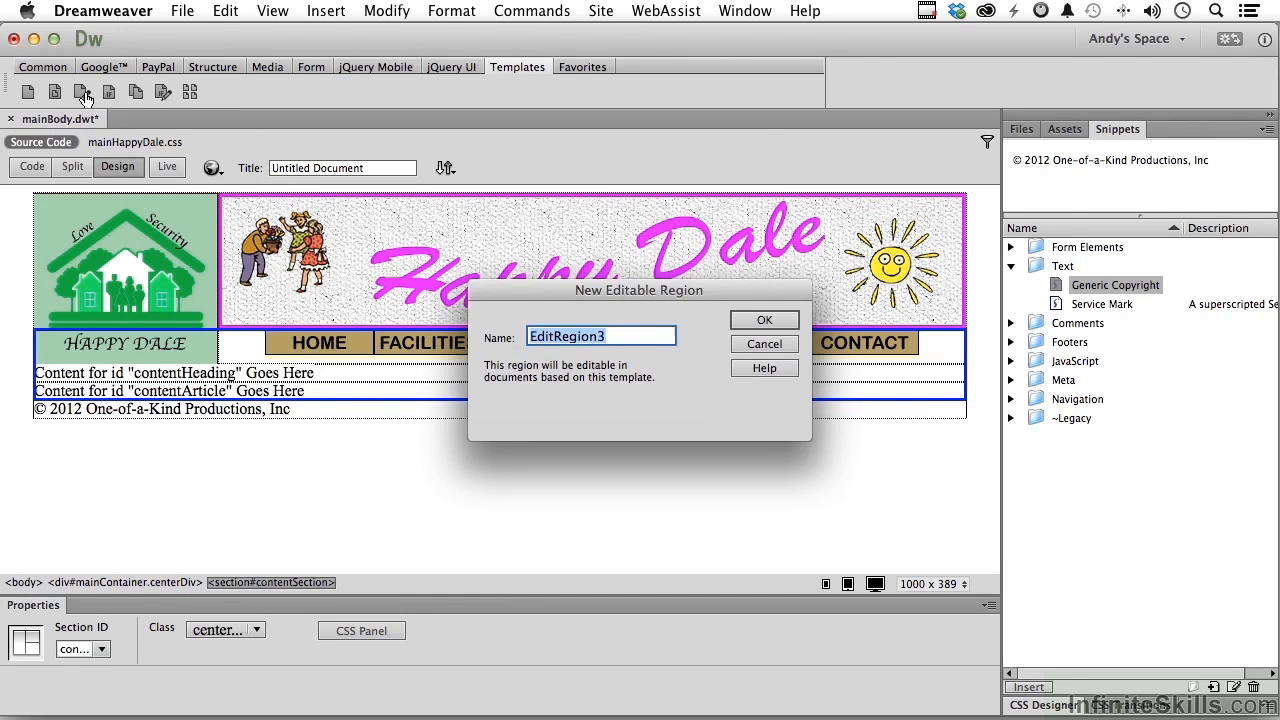
pyautogui.write('mainConten')
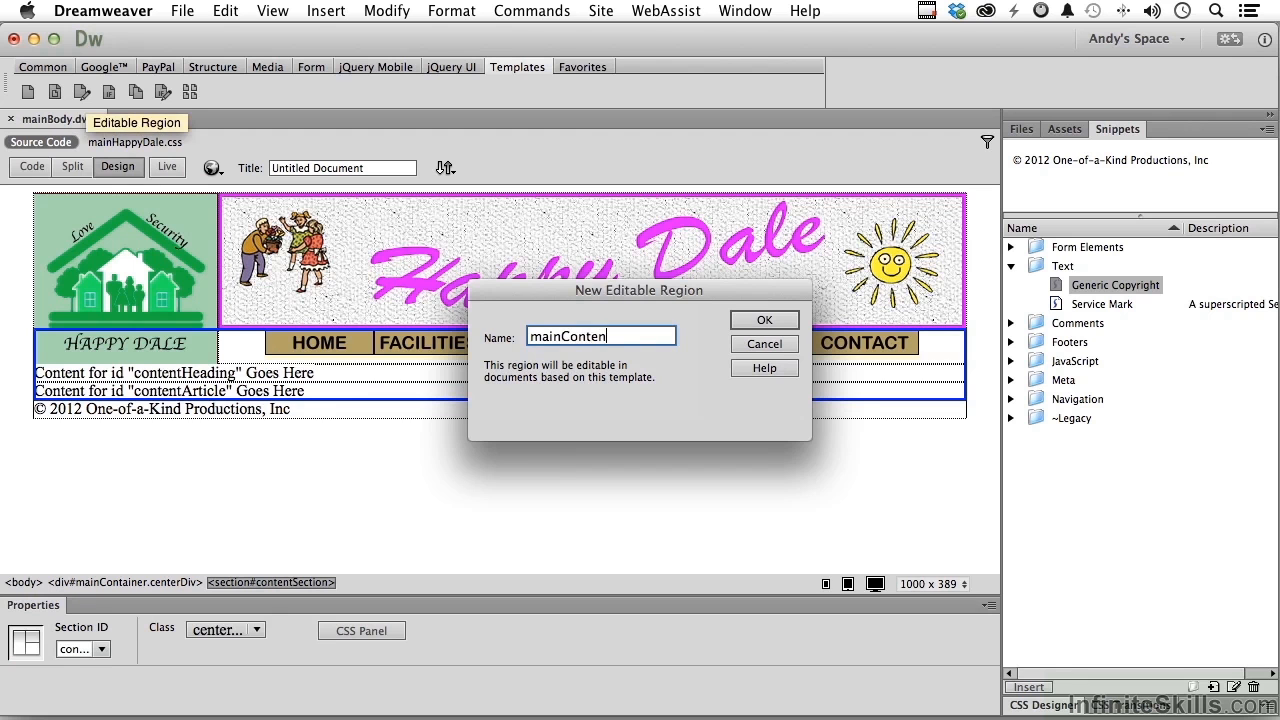
pyautogui.click(764, 320)
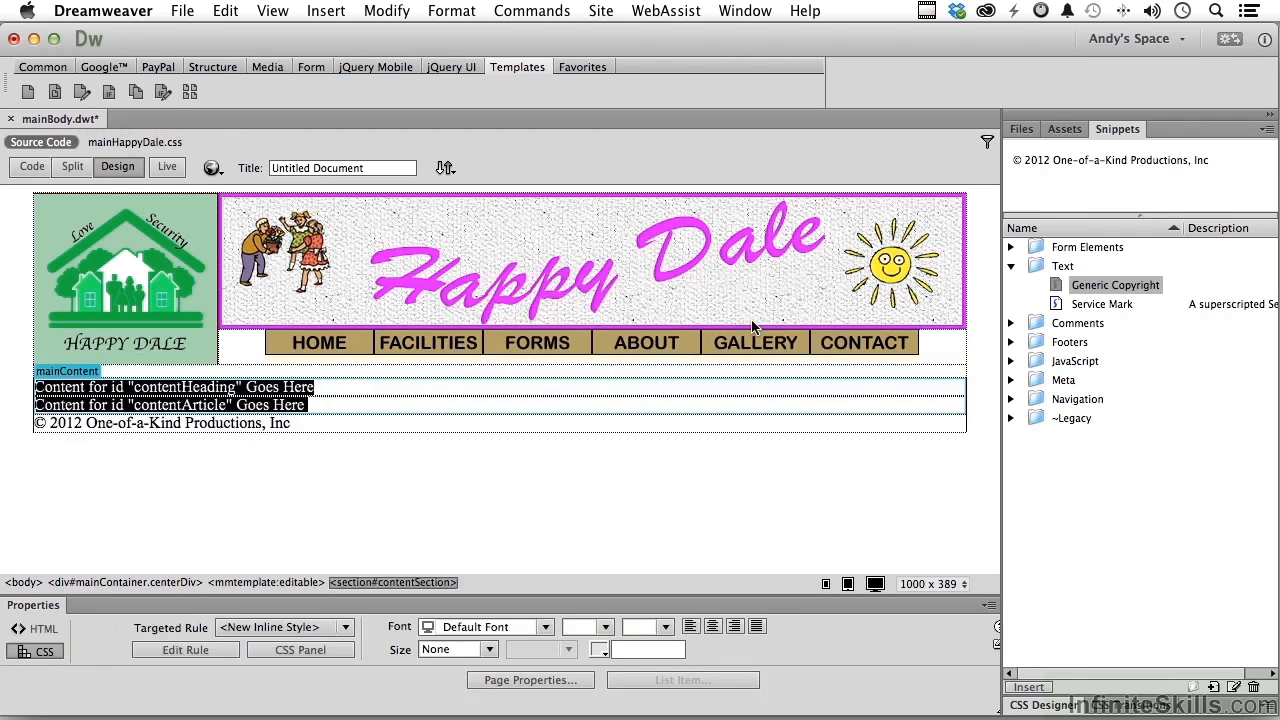
pyautogui.click(688, 490)
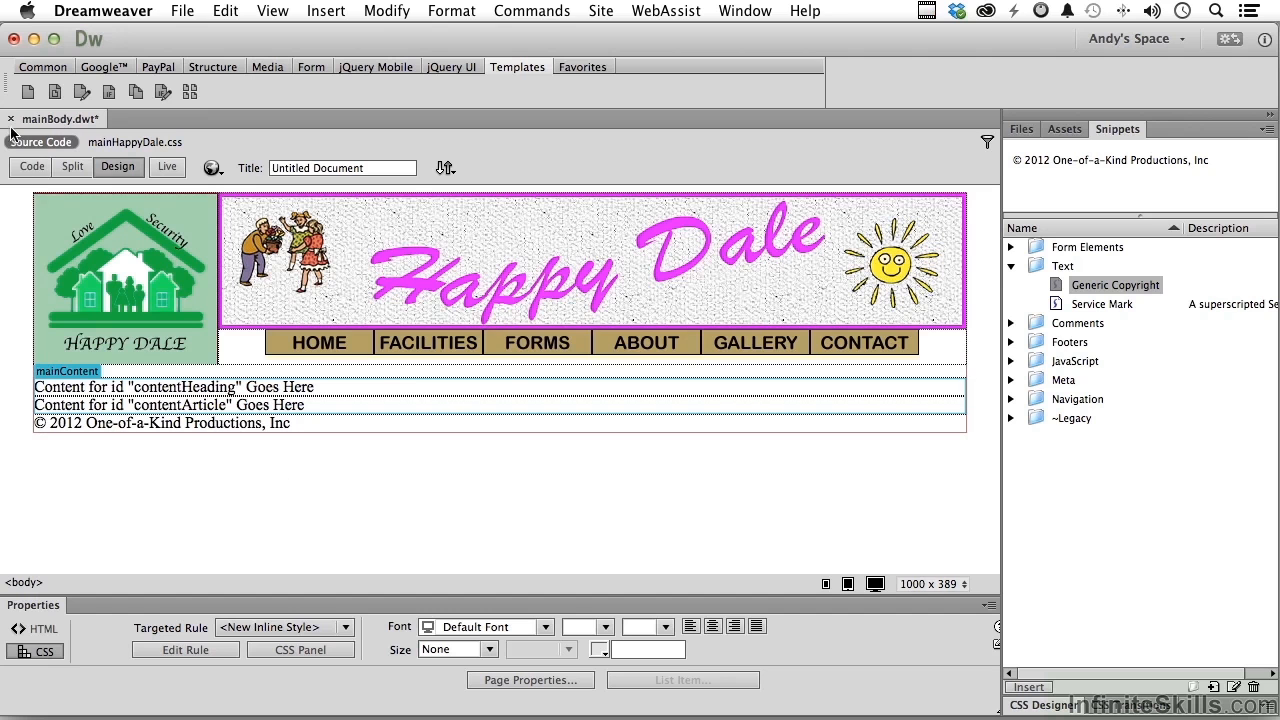
# Close mainBody.dwt, saving its changes, leaving no document open
pyautogui.click(10, 120)
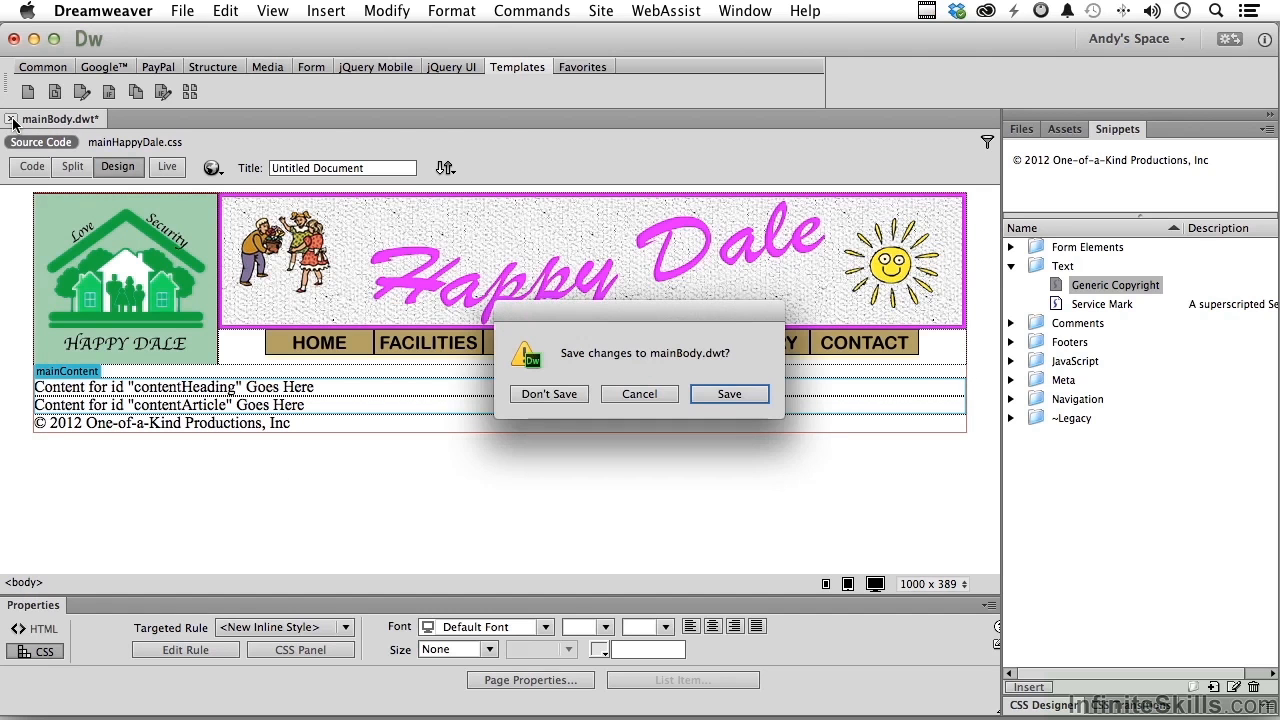
pyautogui.click(728, 392)
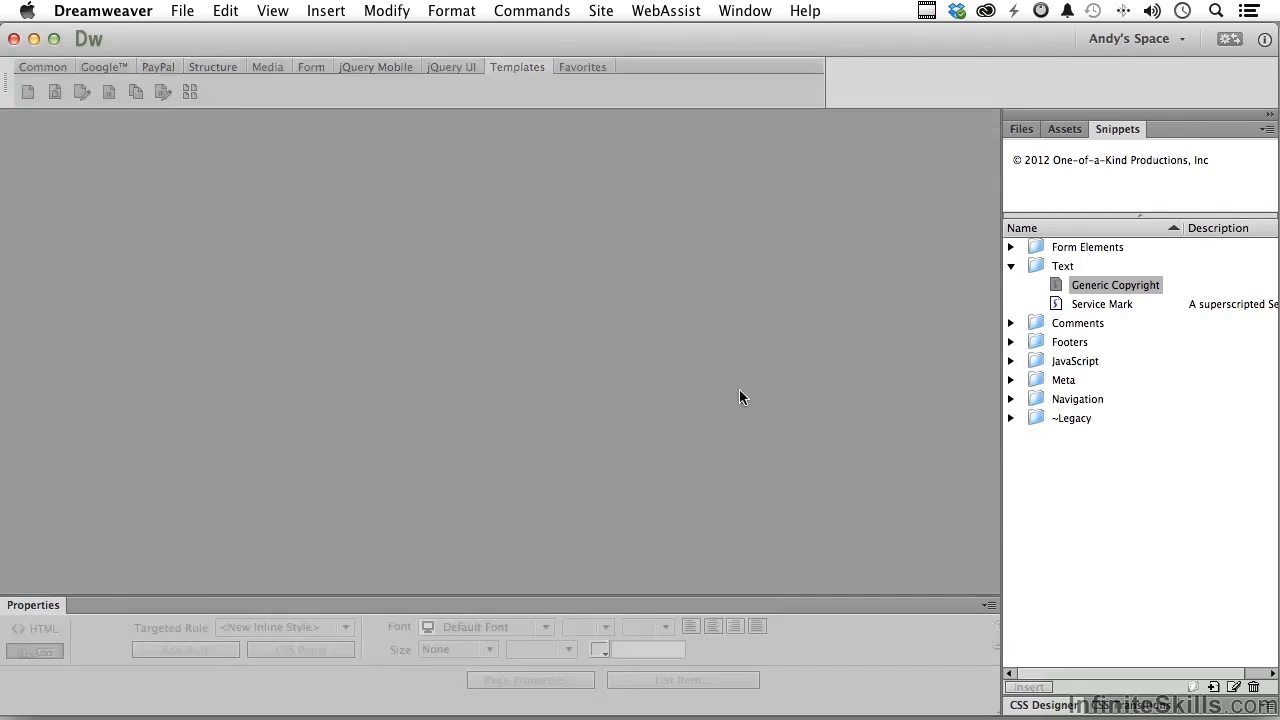